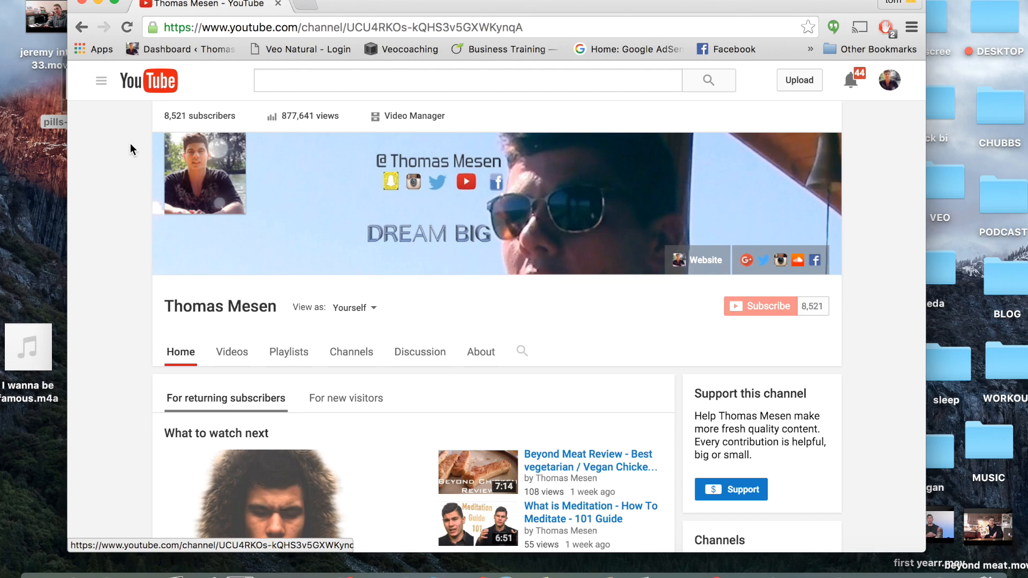
mouse_move(126, 288)
text(youut)
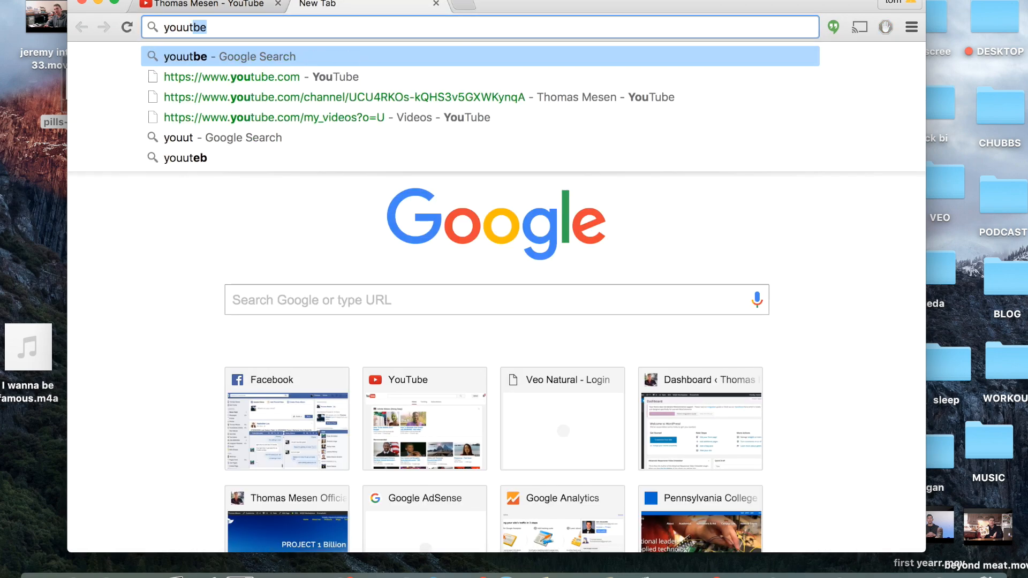
- Follow the Google result for "youtube" so the second tab shows the YouTube home page
click(342, 97)
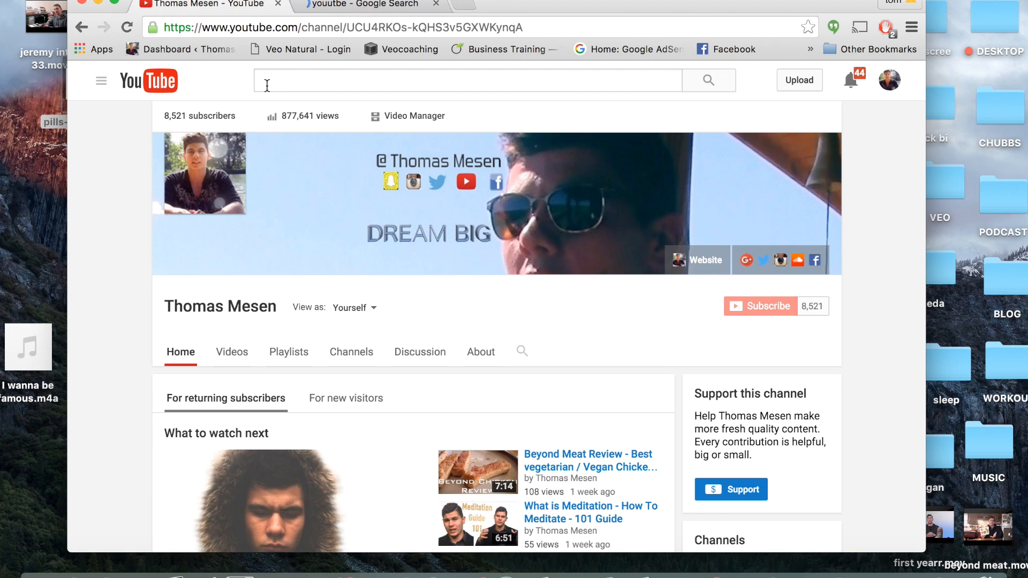
click(368, 5)
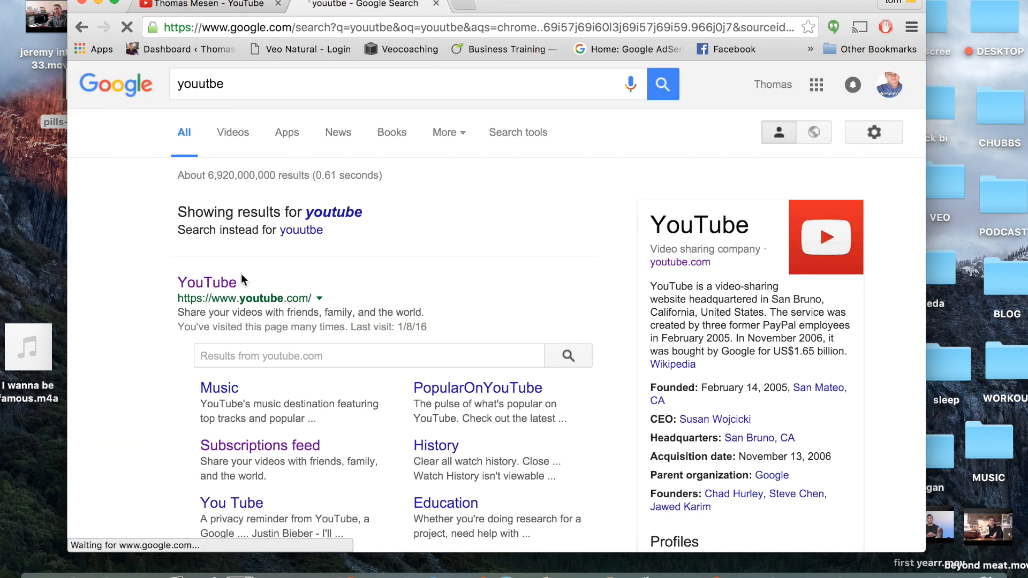
click(206, 281)
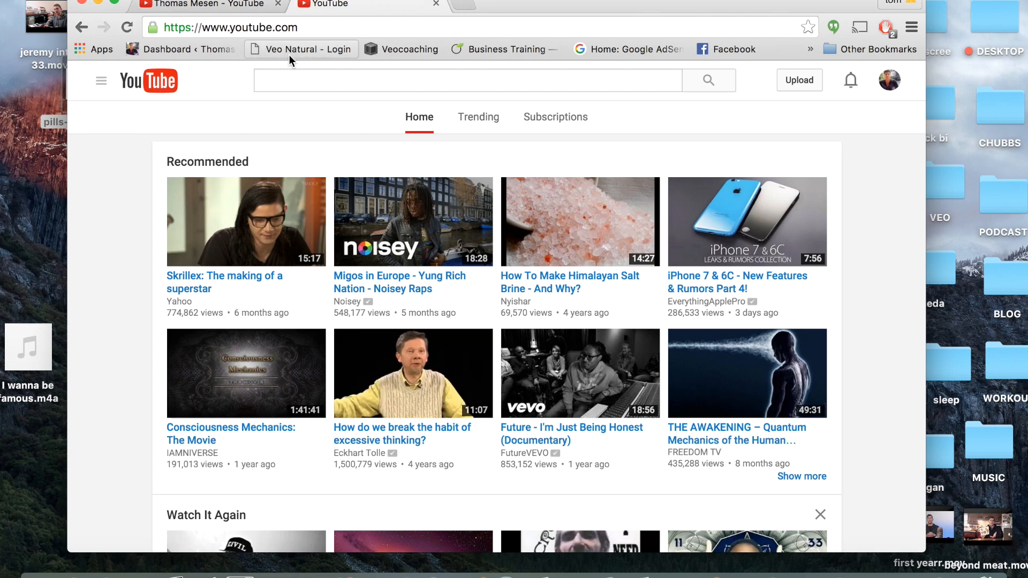
- Search YouTube for 'mkbhd' and open the Marques Brownlee channel from the top result
text(m)
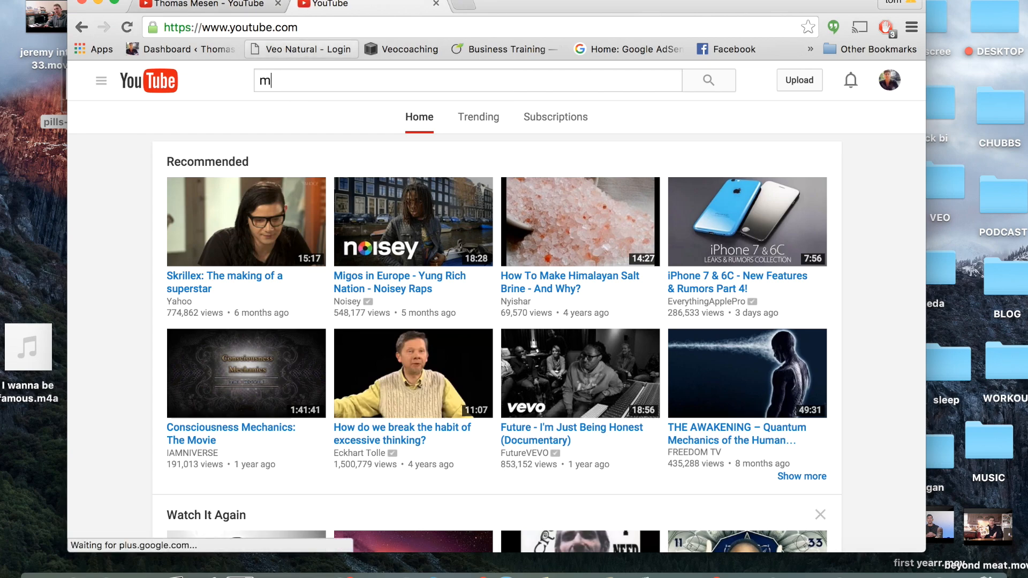
text(kbhd)
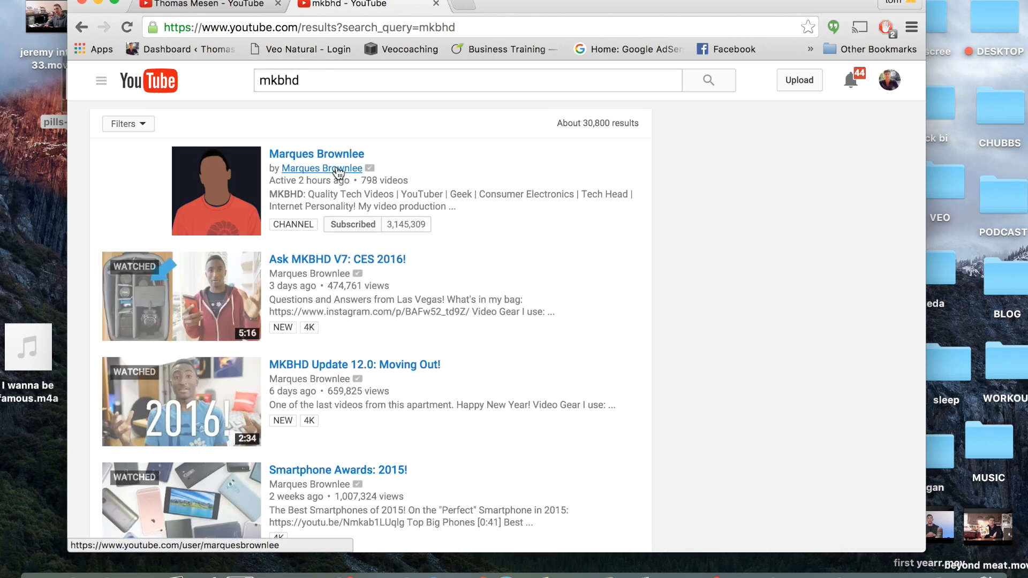
mouse_move(321, 168)
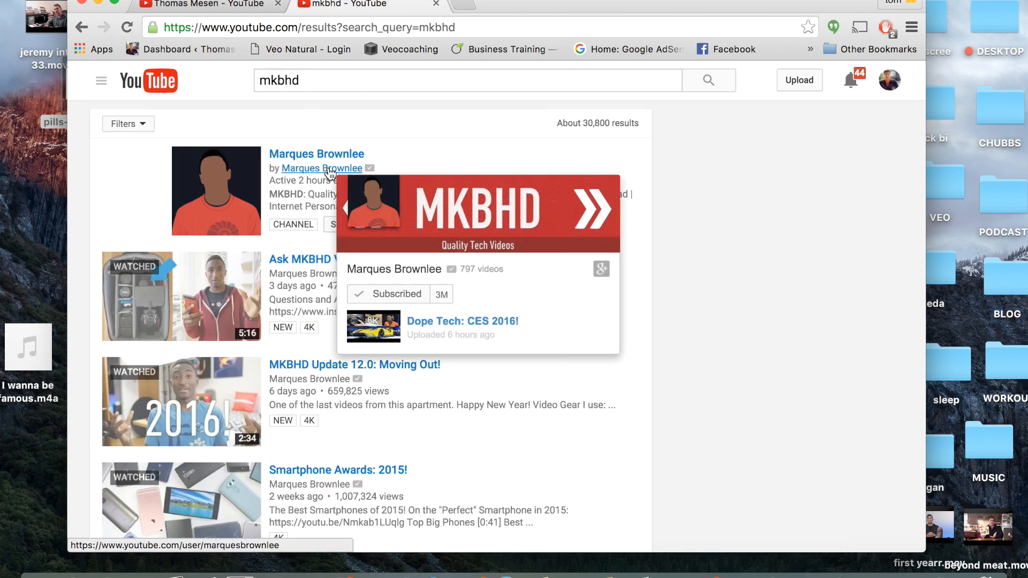
click(321, 168)
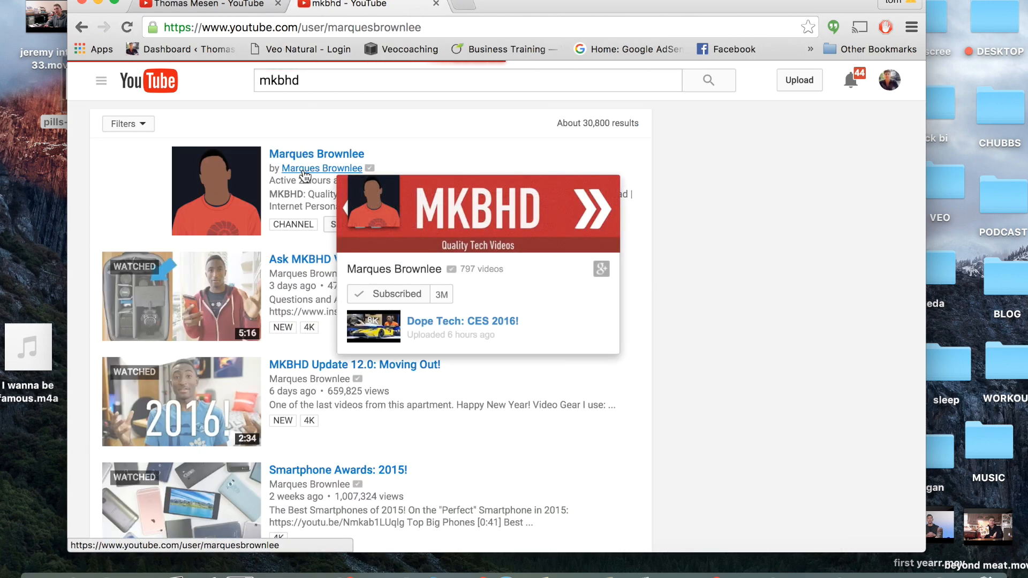
click(316, 153)
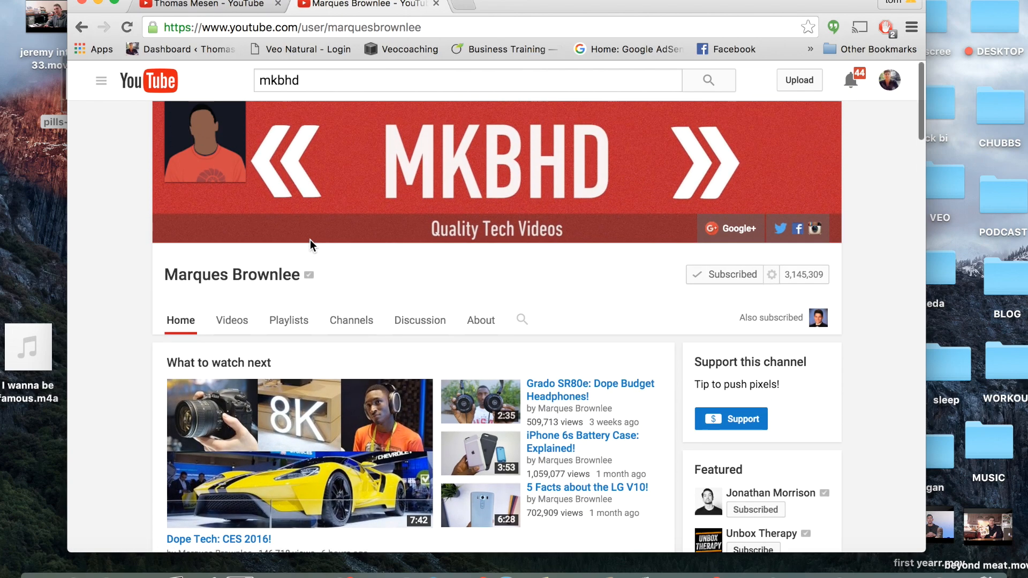
mouse_move(513, 167)
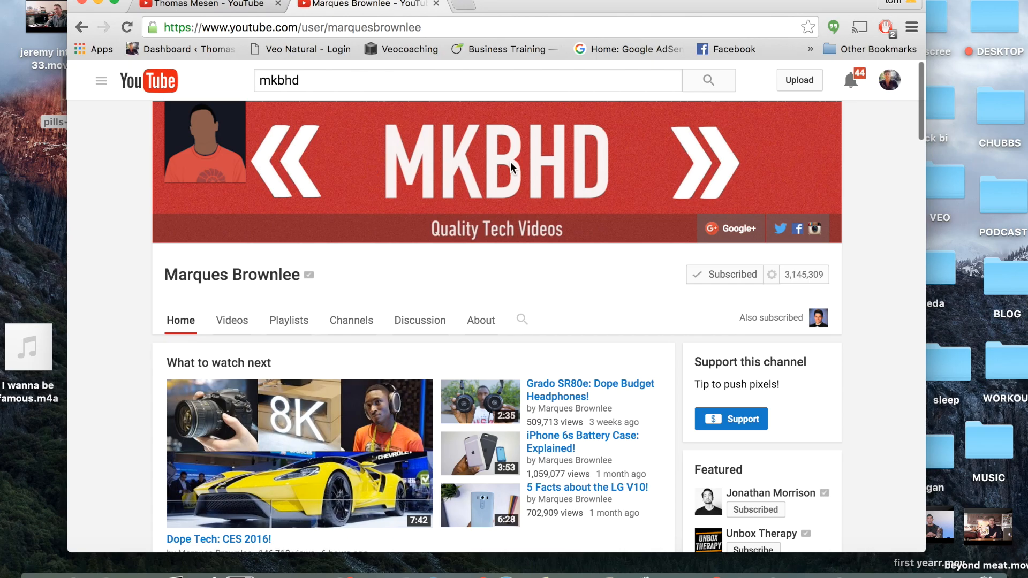
mouse_move(353, 167)
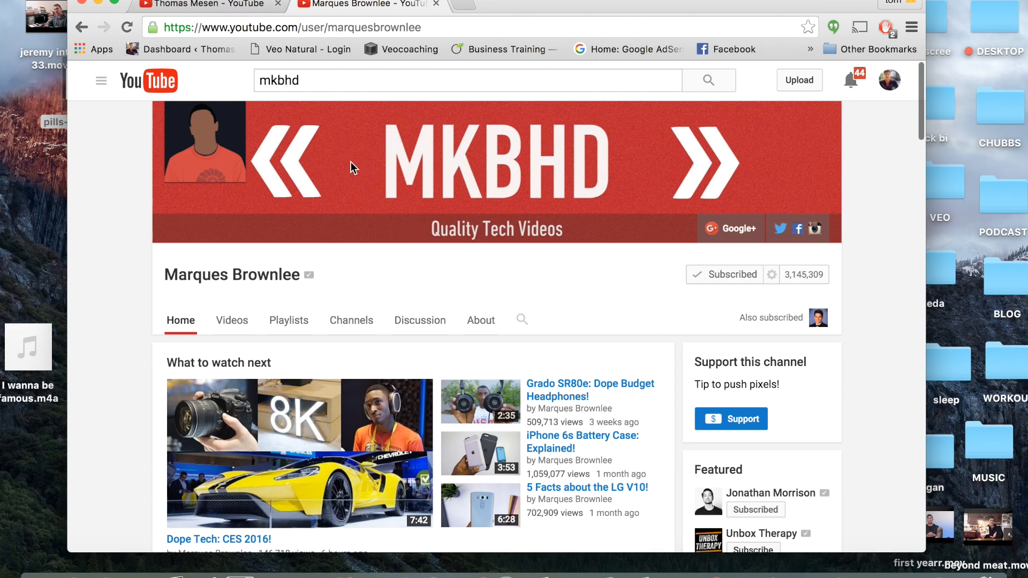
mouse_move(225, 10)
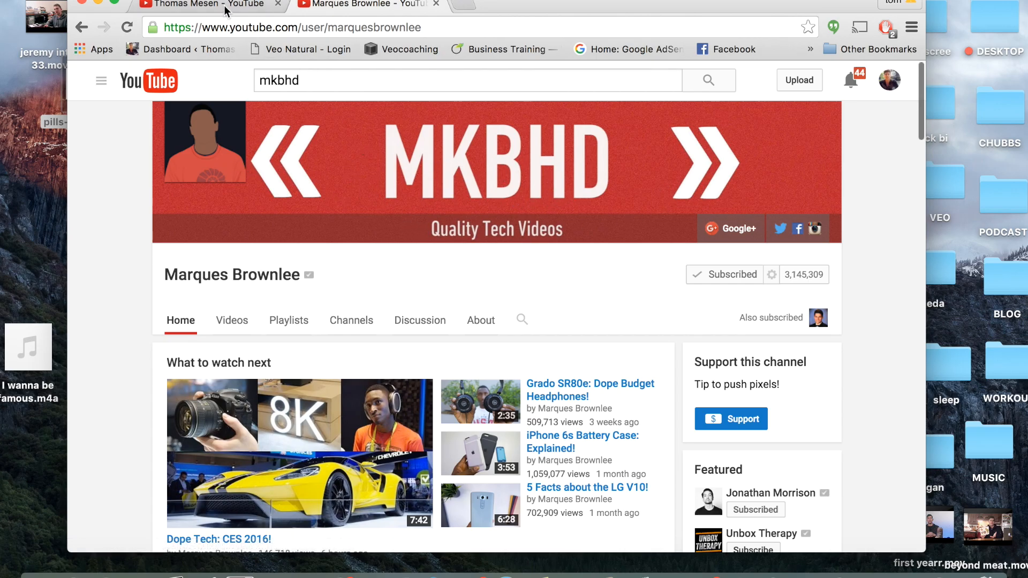
- Compare your own channel's banner and links with MKBHD's, then start another channel lookup tab
click(197, 5)
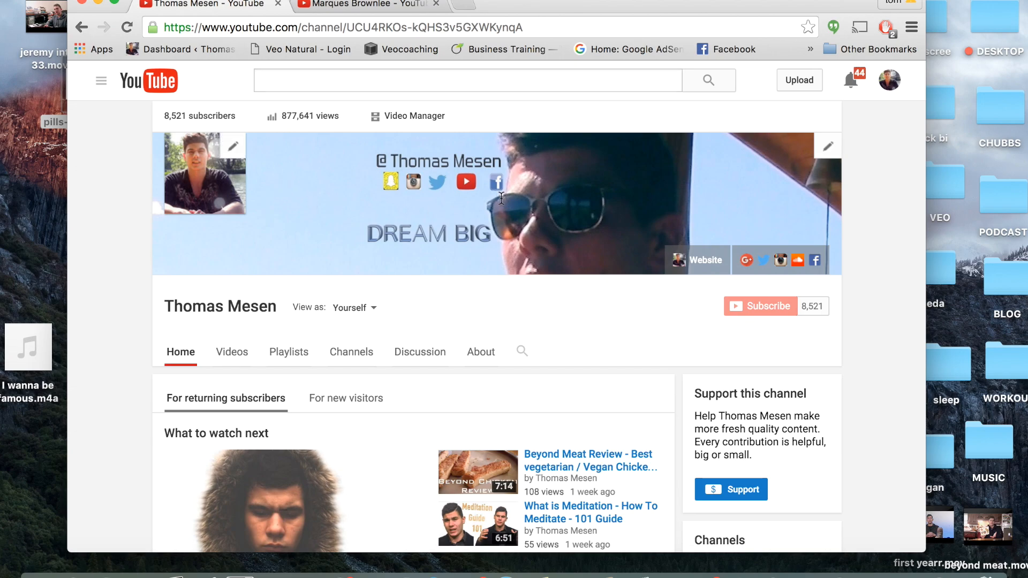
mouse_move(606, 212)
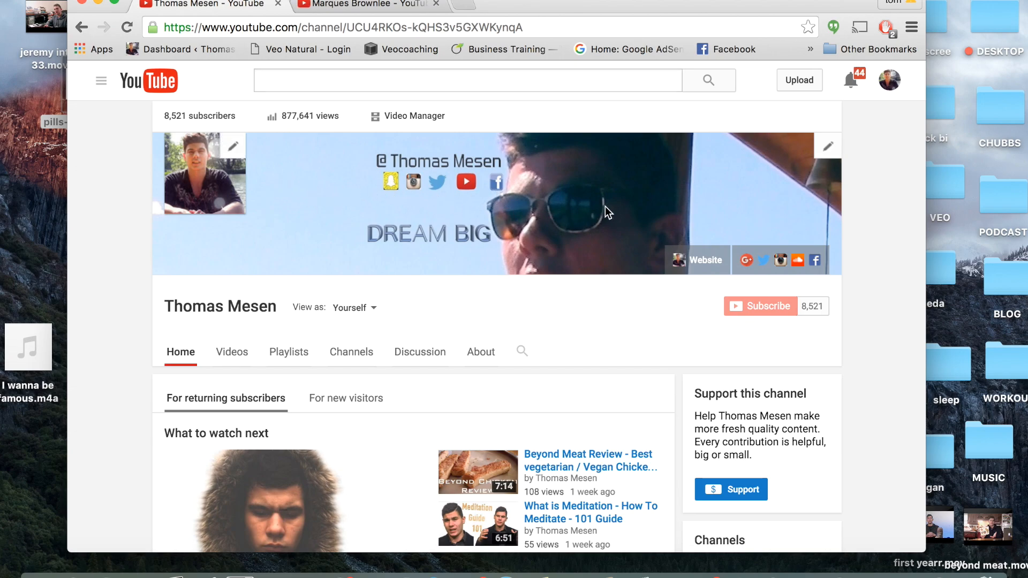
mouse_move(205, 191)
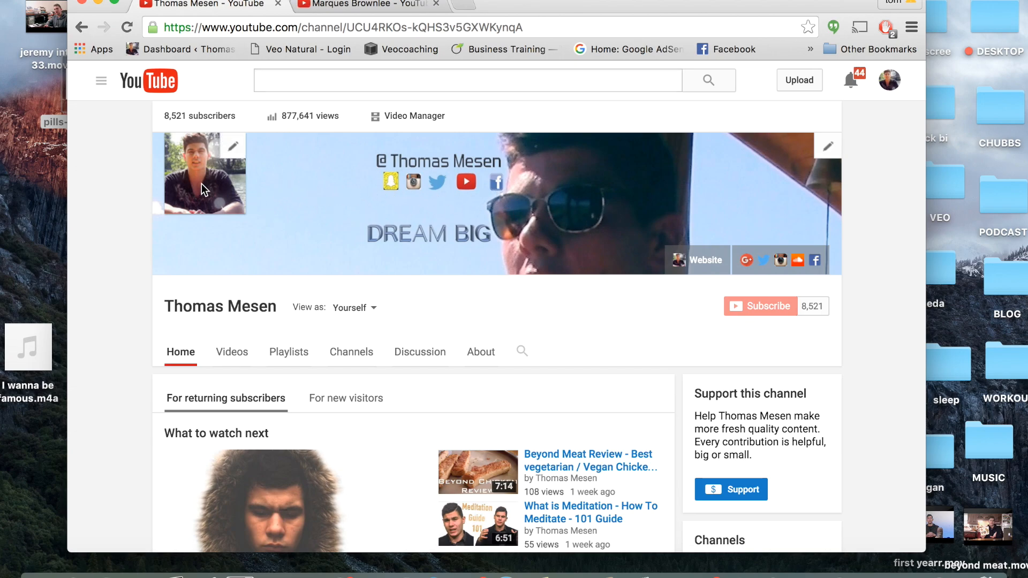
mouse_move(414, 182)
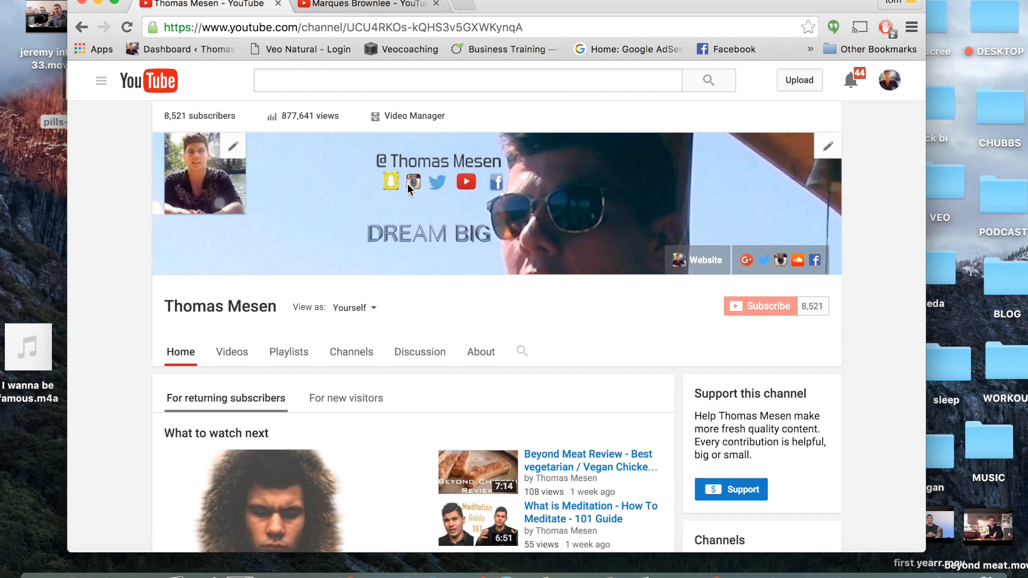
mouse_move(553, 222)
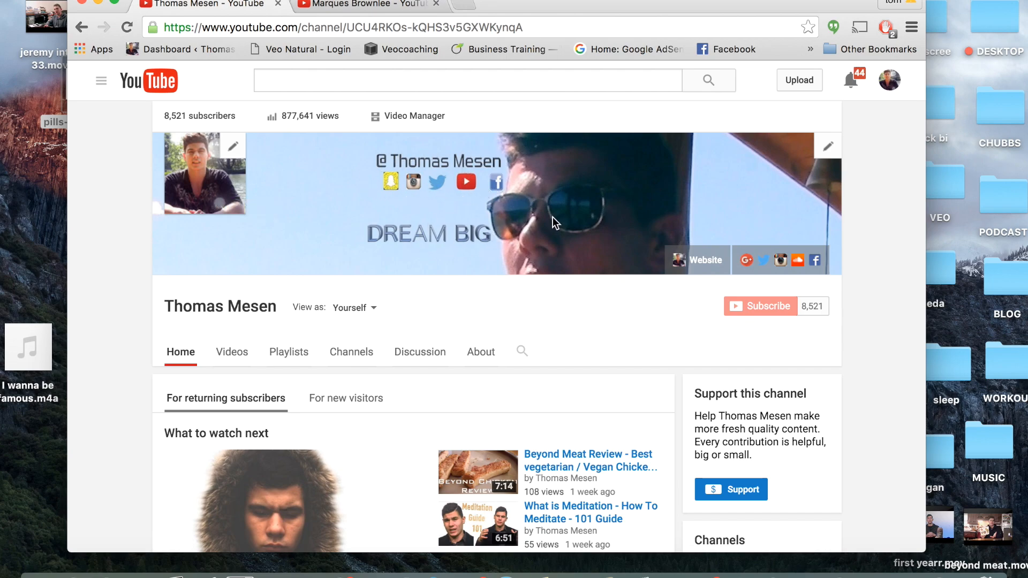
click(368, 4)
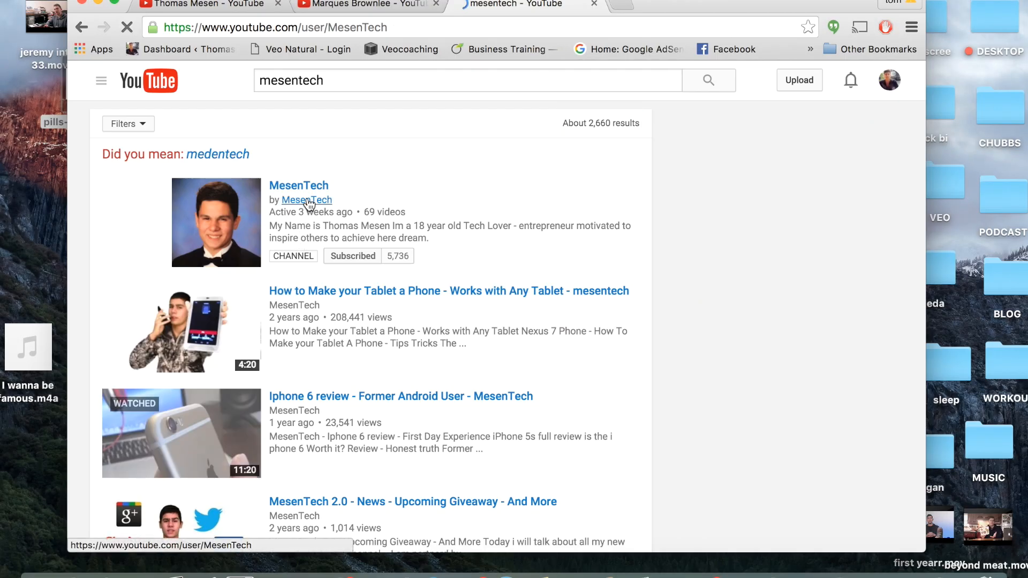
- Open the MesenTech channel, glance at MKBHD's page, and return to your own channel
click(305, 200)
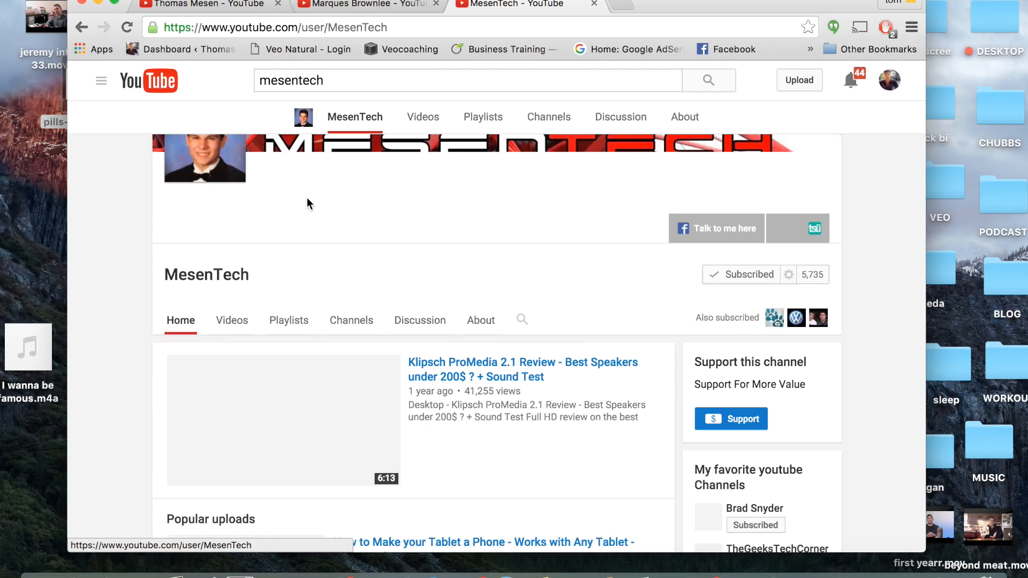
scroll(up, 3)
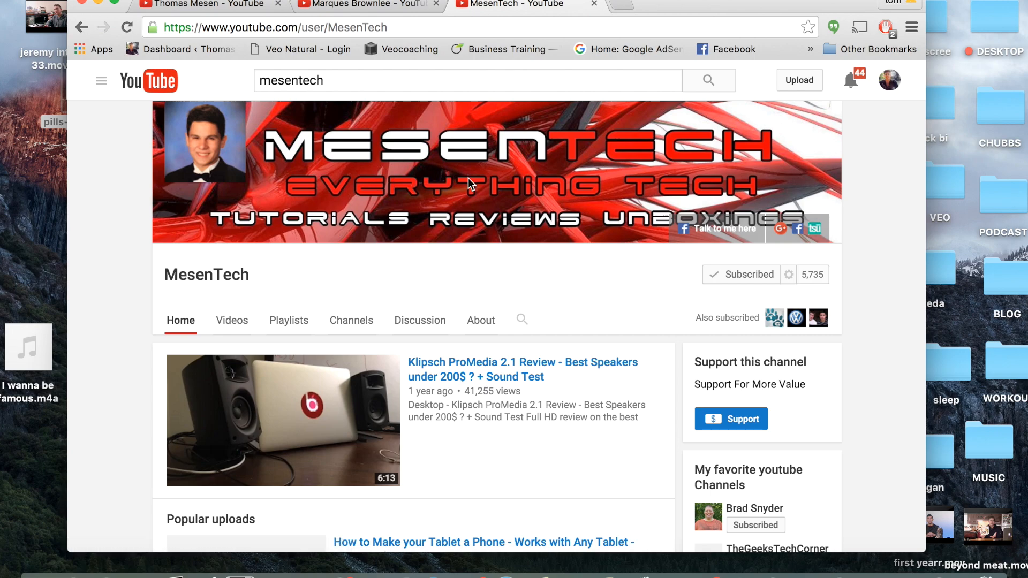
mouse_move(374, 202)
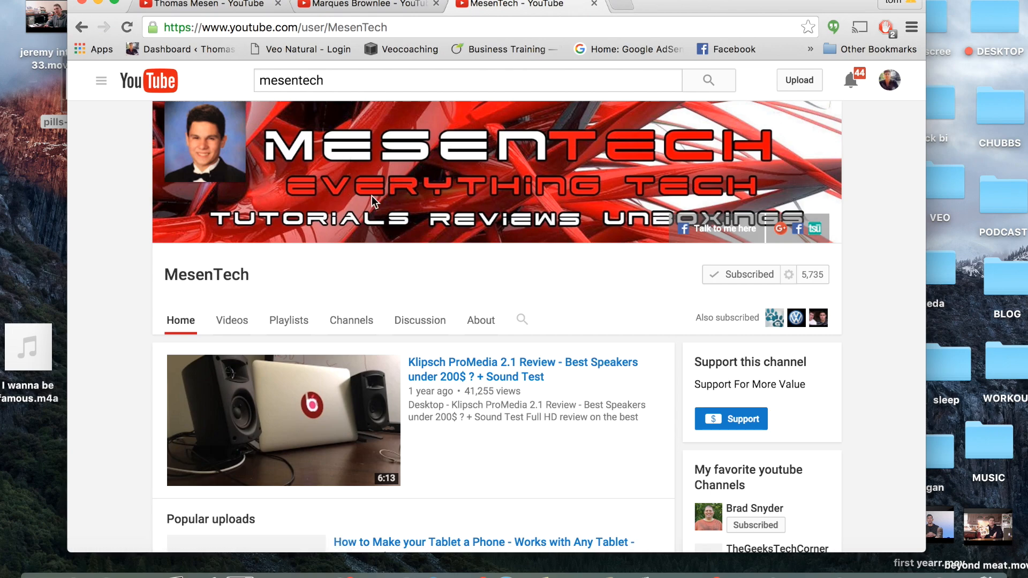
click(368, 4)
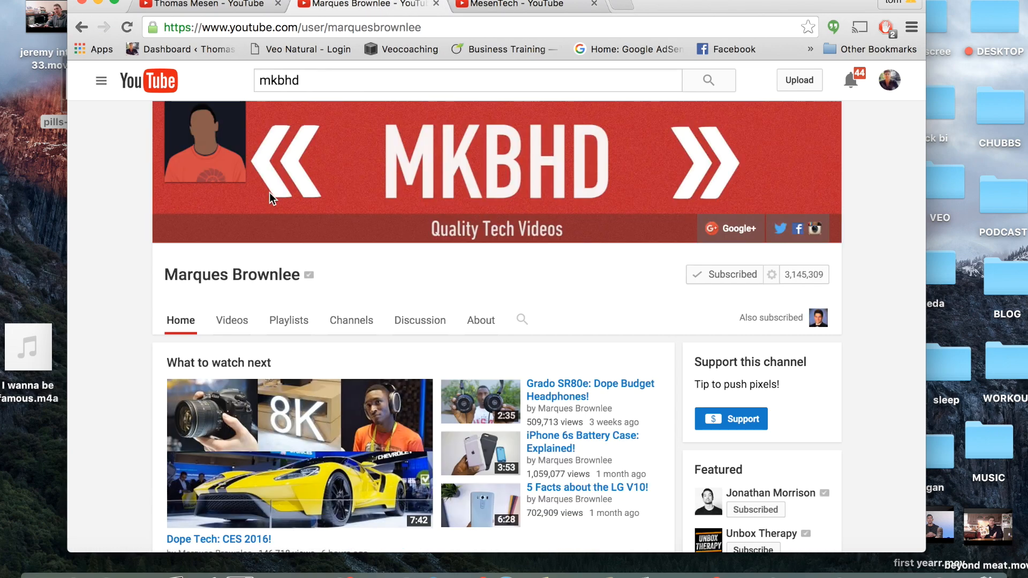
click(204, 6)
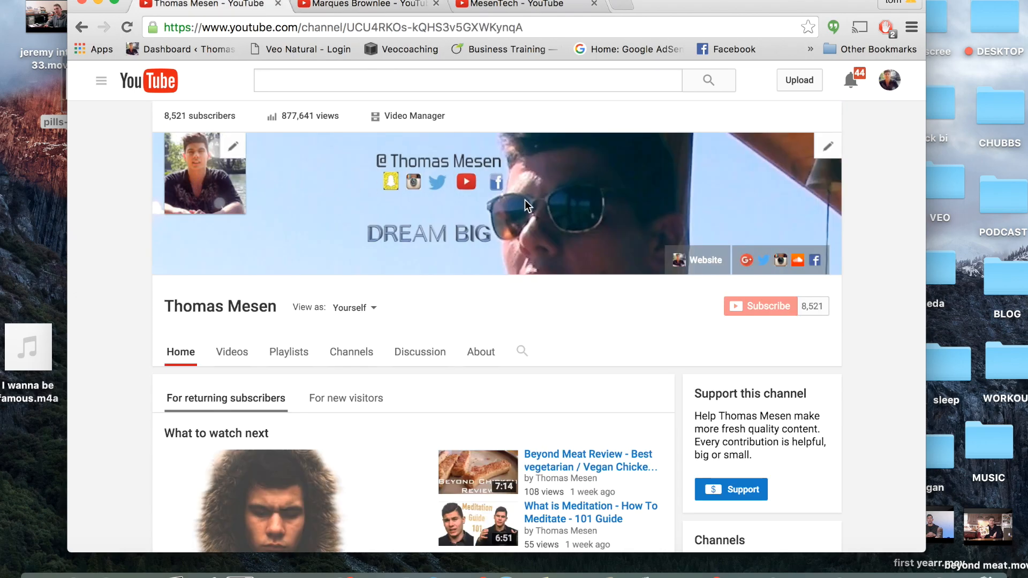
- Scroll your channel's home page, then bring the Marques Brownlee channel tab to the front
click(364, 6)
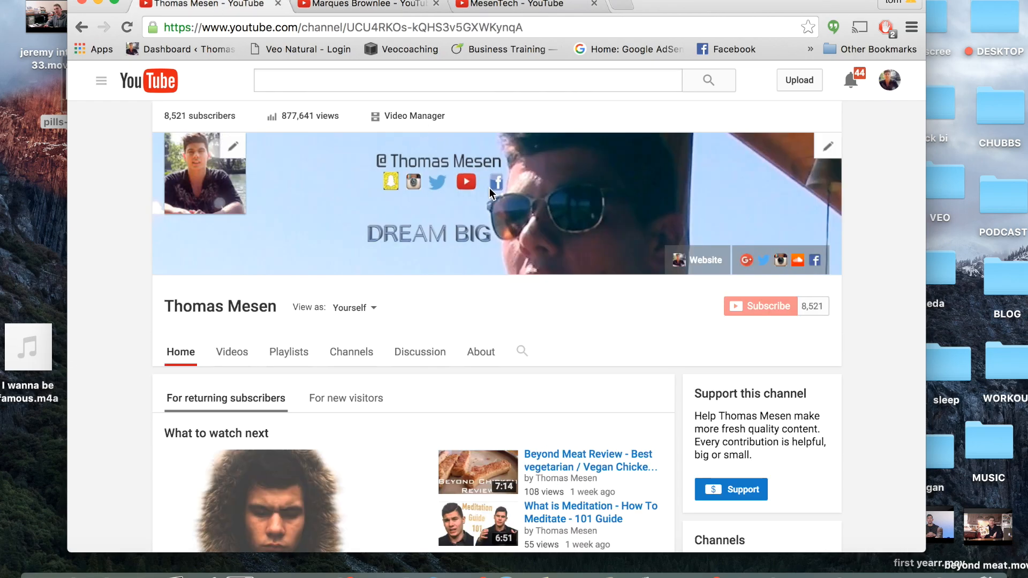
mouse_move(602, 211)
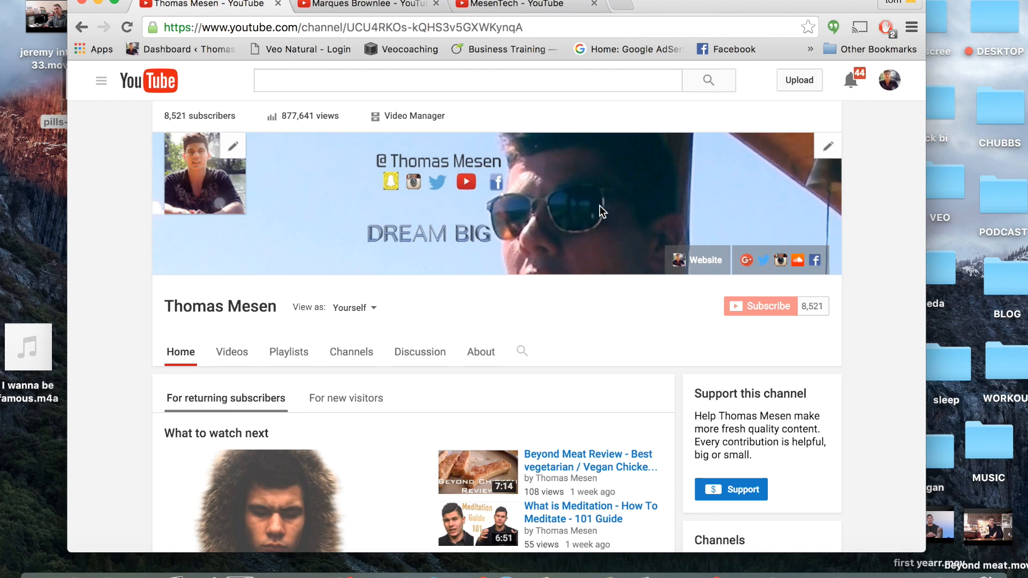
mouse_move(433, 214)
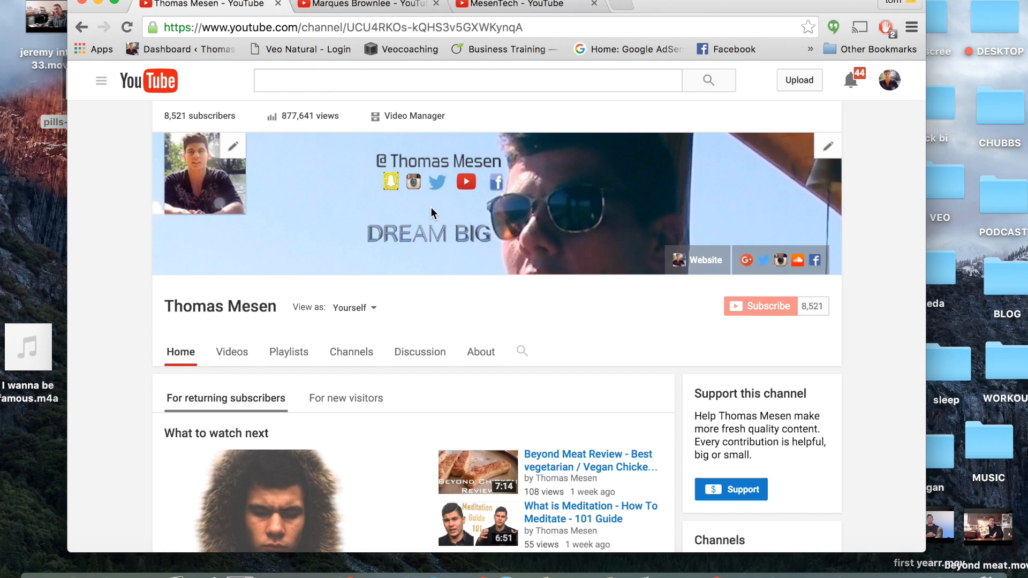
scroll(down, 3)
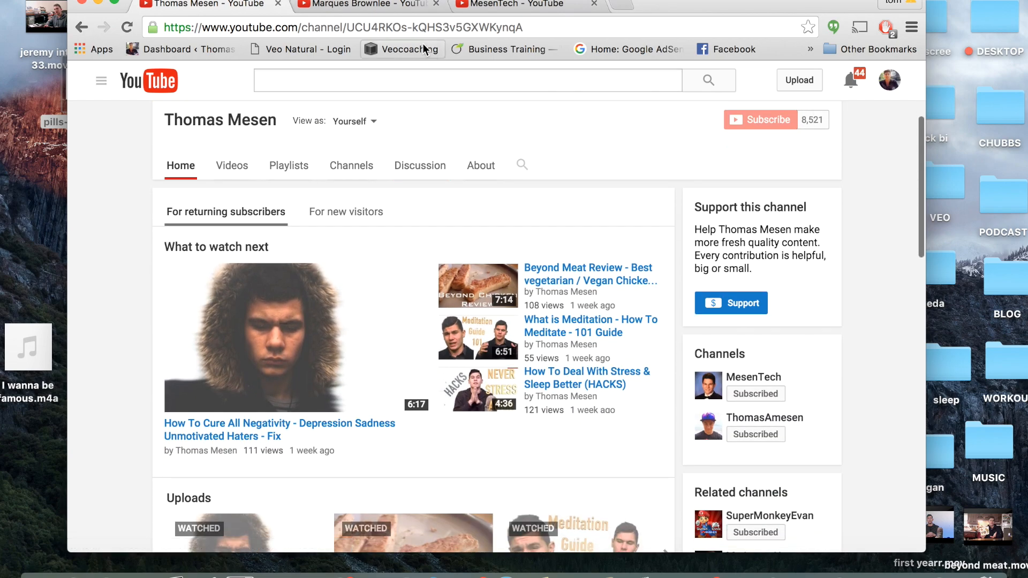
click(364, 4)
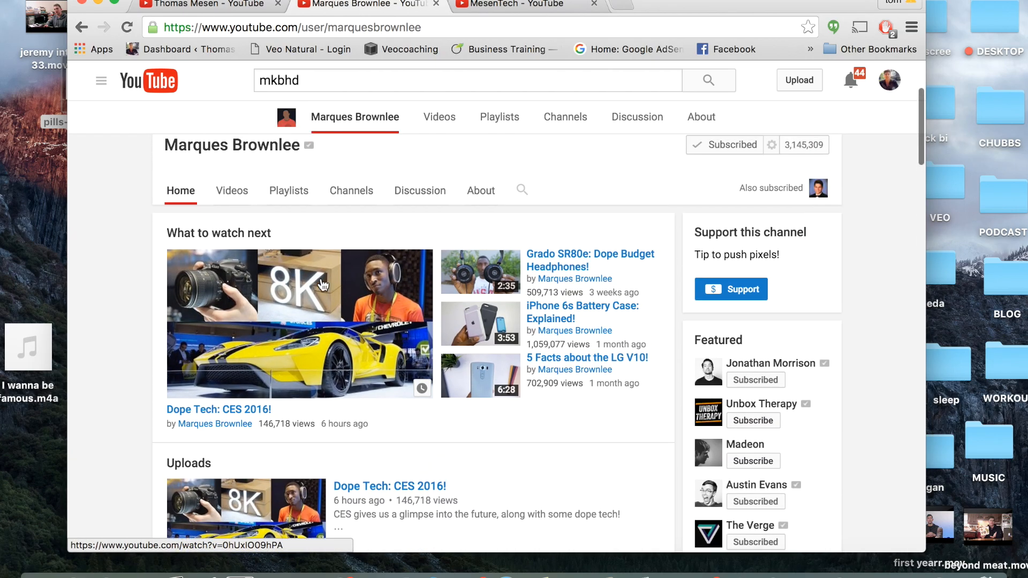
mouse_move(229, 5)
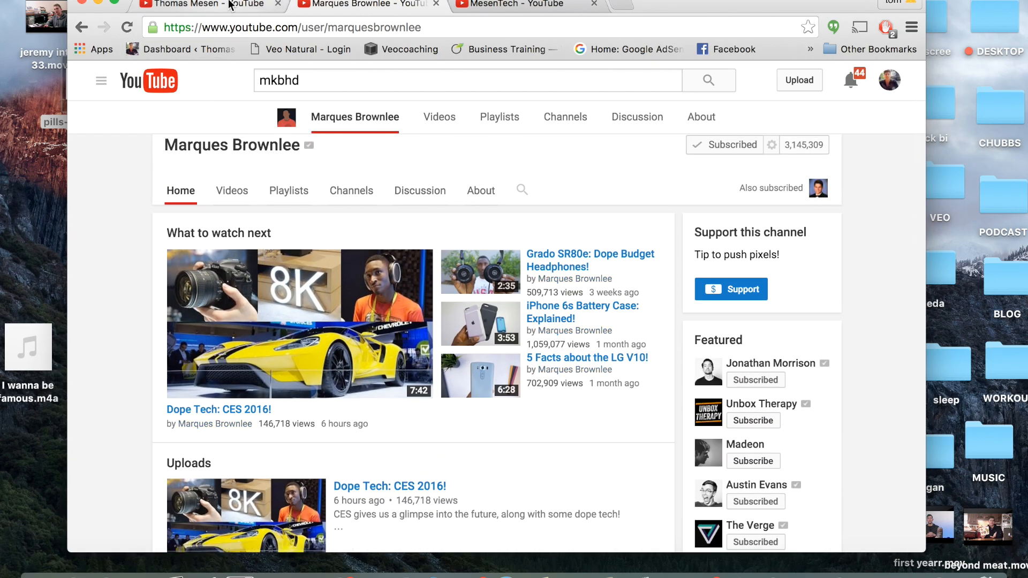
mouse_move(335, 355)
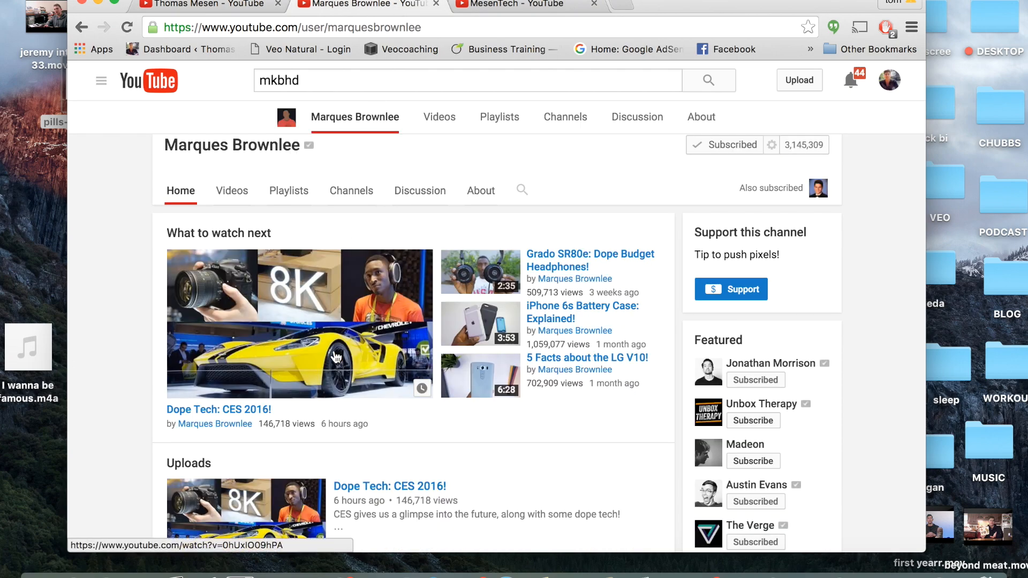
- Scroll MKBHD's home through Dope Tech!, Reviews!, YouTube Gear, Explained!, Top 5's! and Ask MKBHD! shelves
scroll(down, 3)
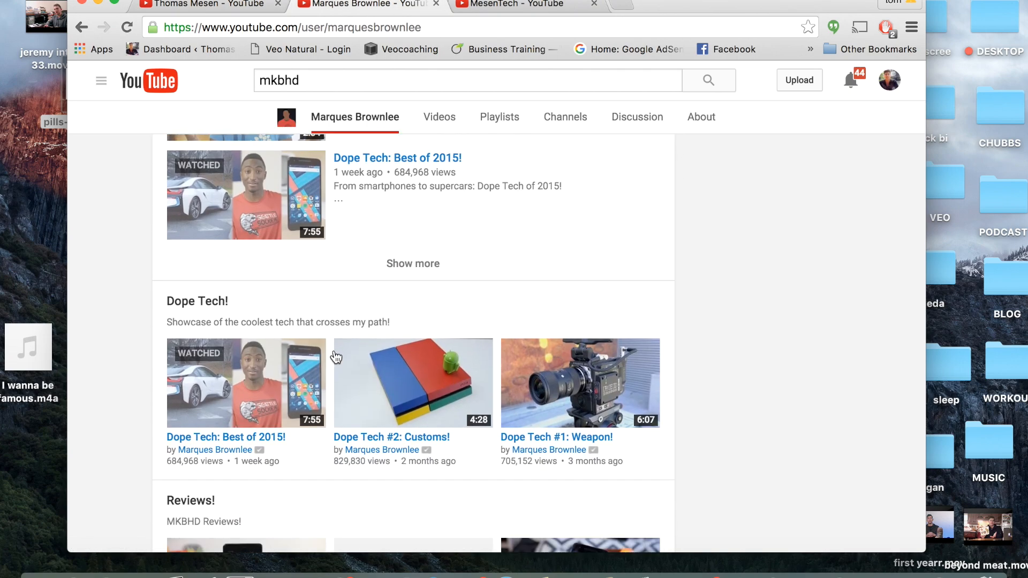
scroll(down, 3)
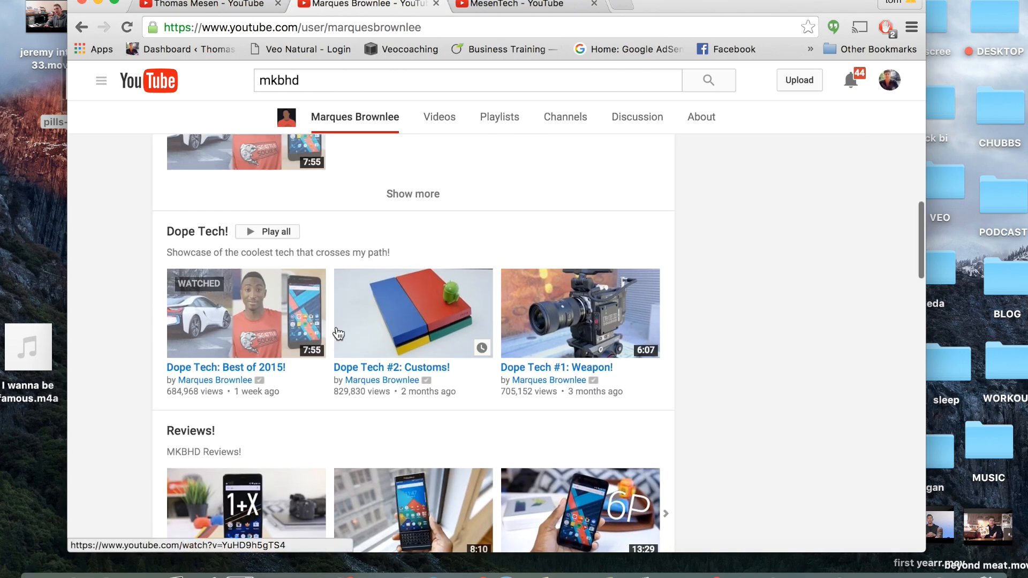
scroll(down, 3)
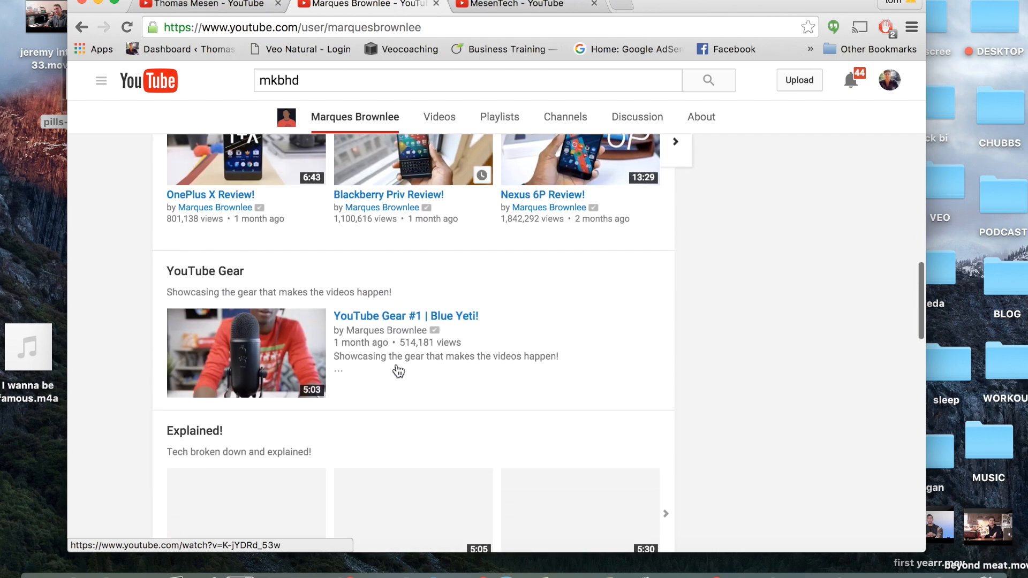
scroll(down, 3)
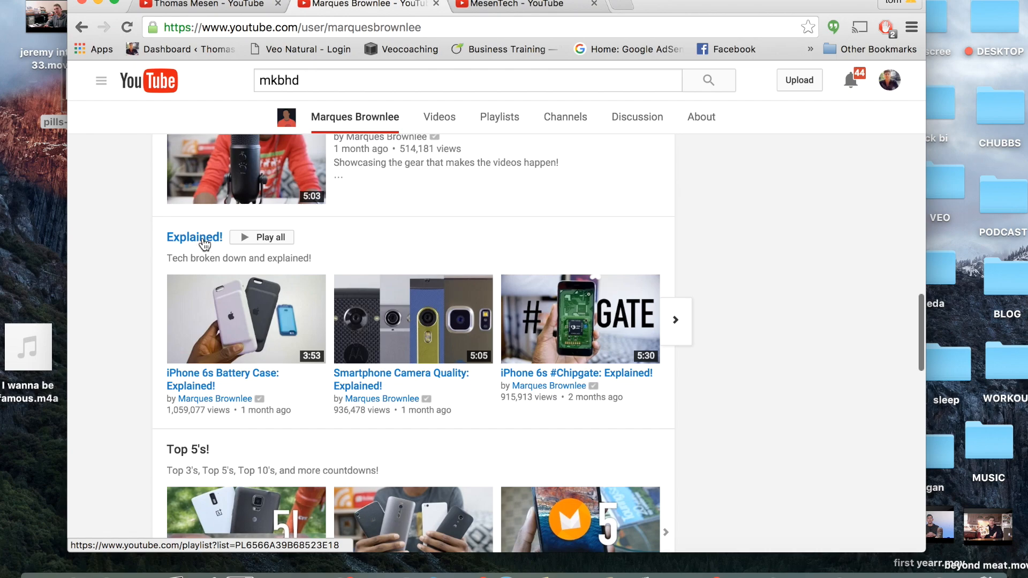
scroll(down, 3)
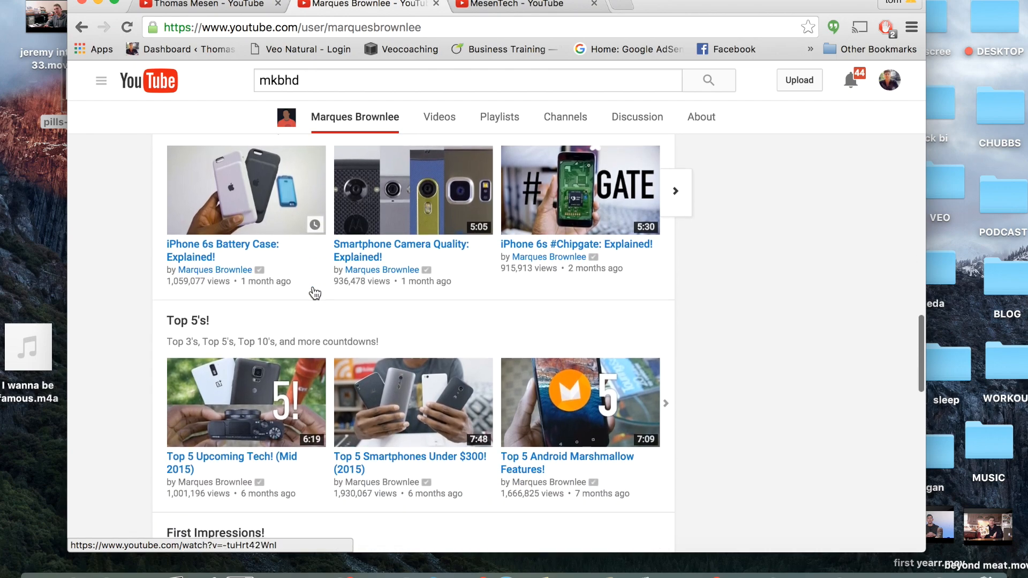
scroll(down, 3)
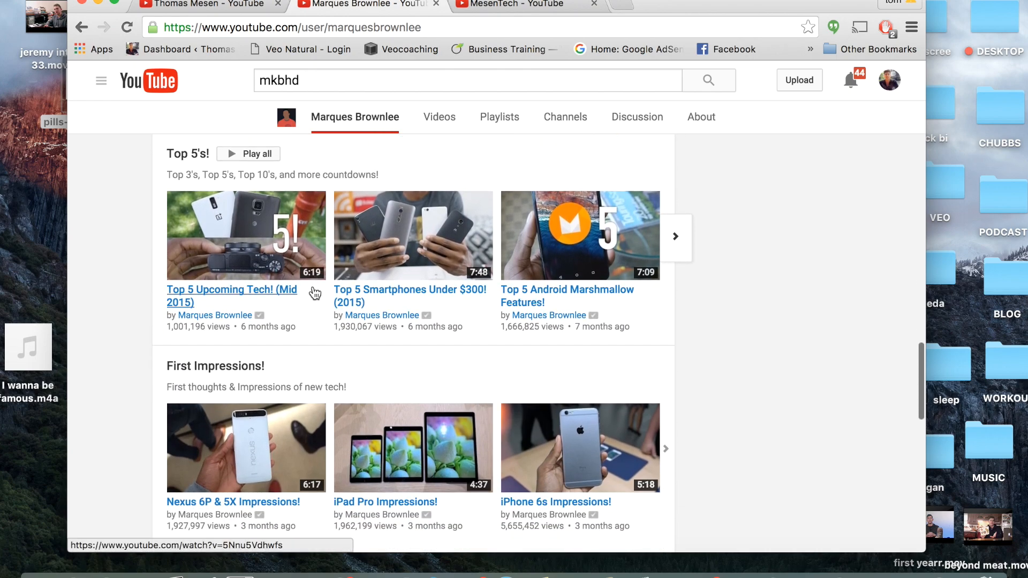
scroll(down, 3)
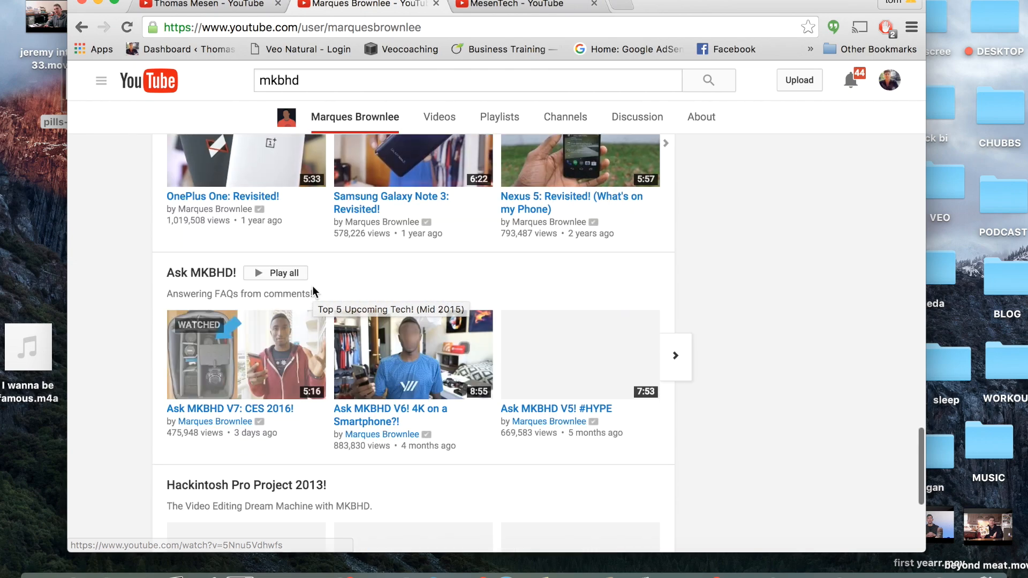
scroll(down, 3)
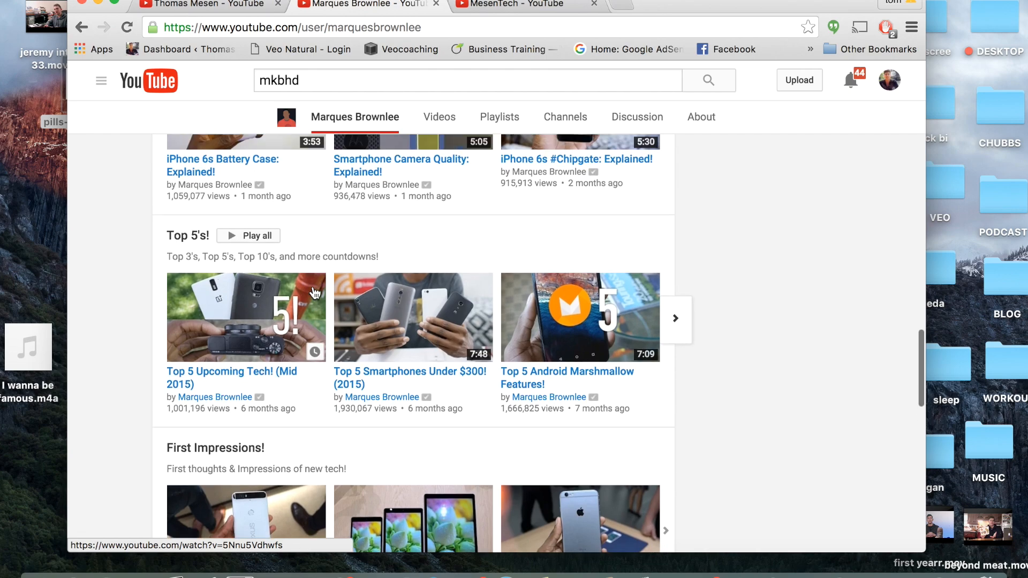
- Review your own channel's Uploads and Popular uploads shelves, then return to the banner
click(204, 6)
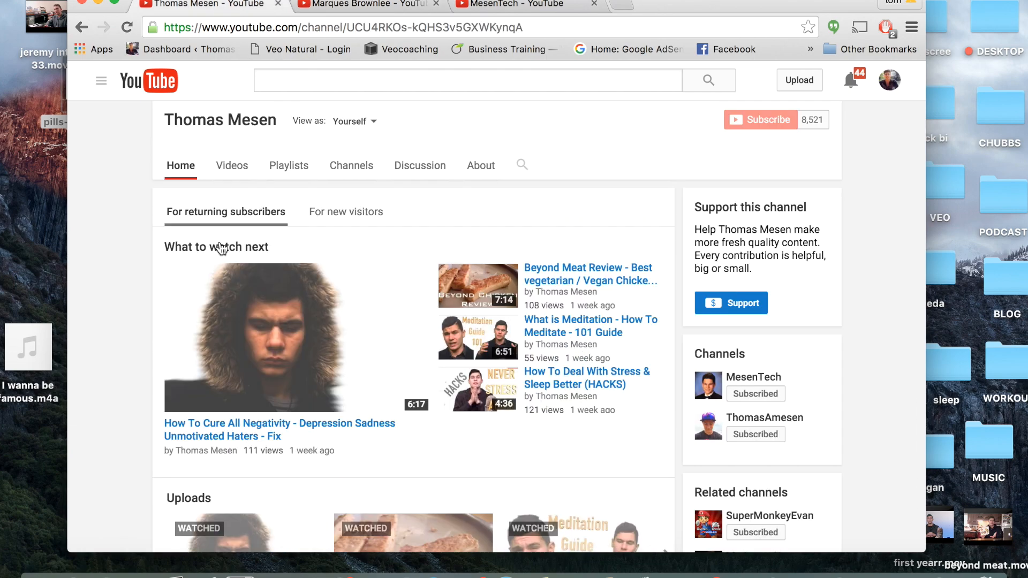
scroll(down, 3)
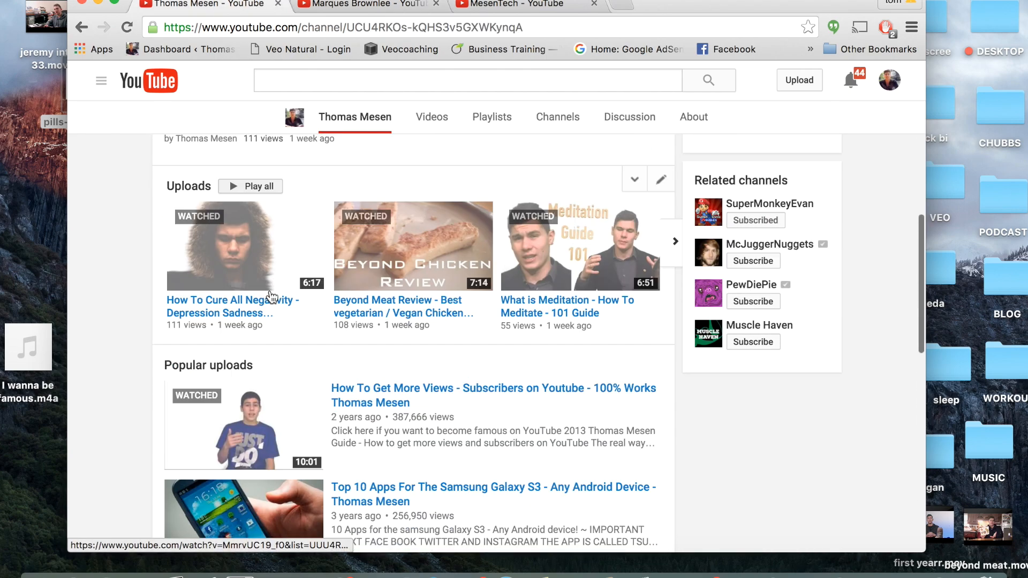
scroll(down, 3)
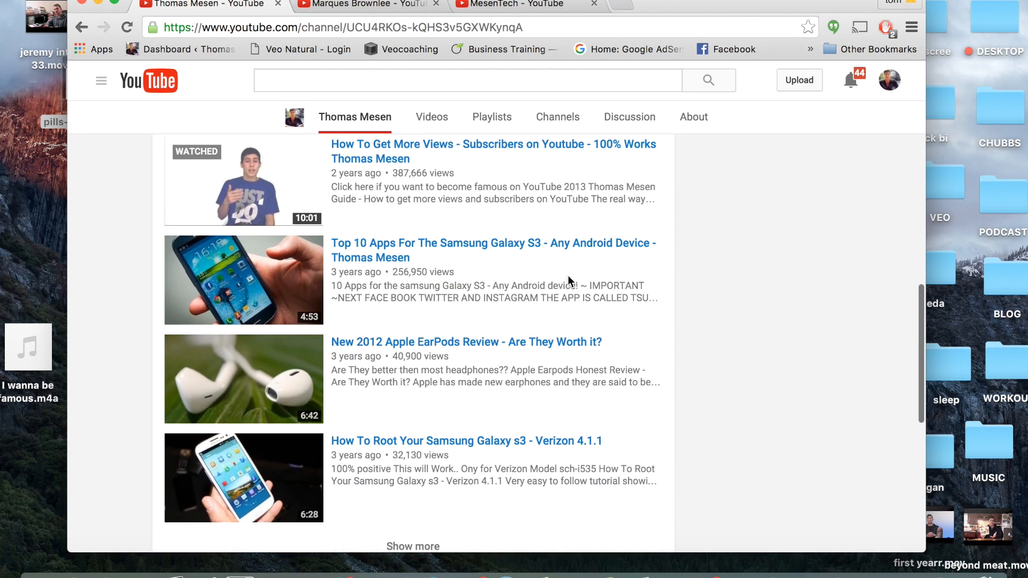
scroll(up, 3)
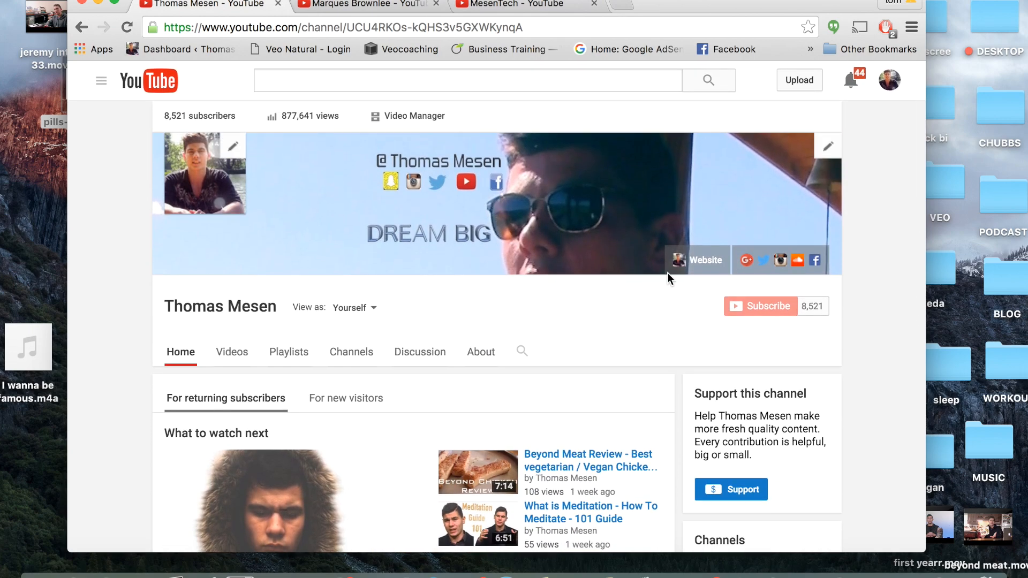
mouse_move(705, 260)
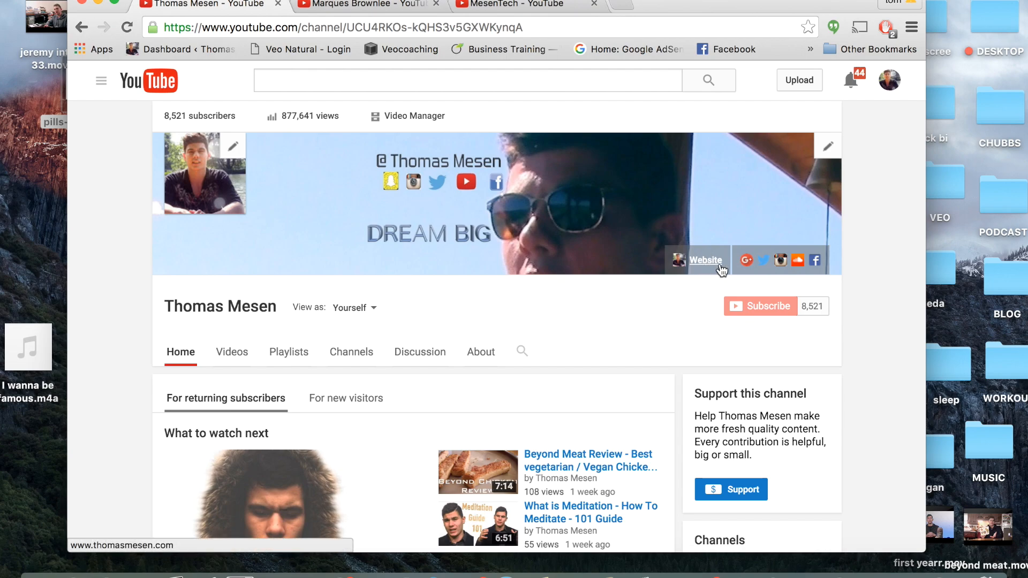
mouse_move(760, 269)
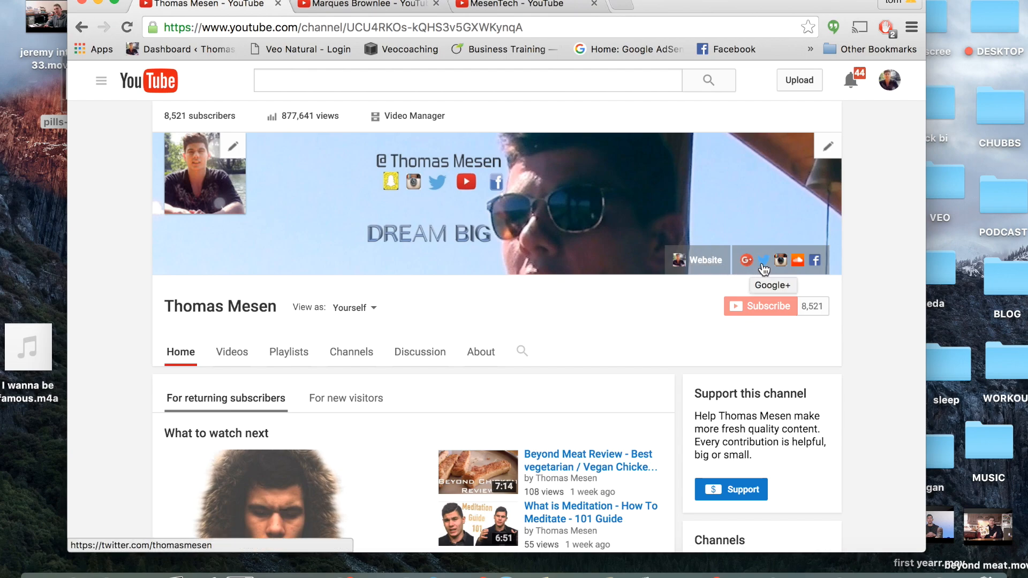
mouse_move(601, 160)
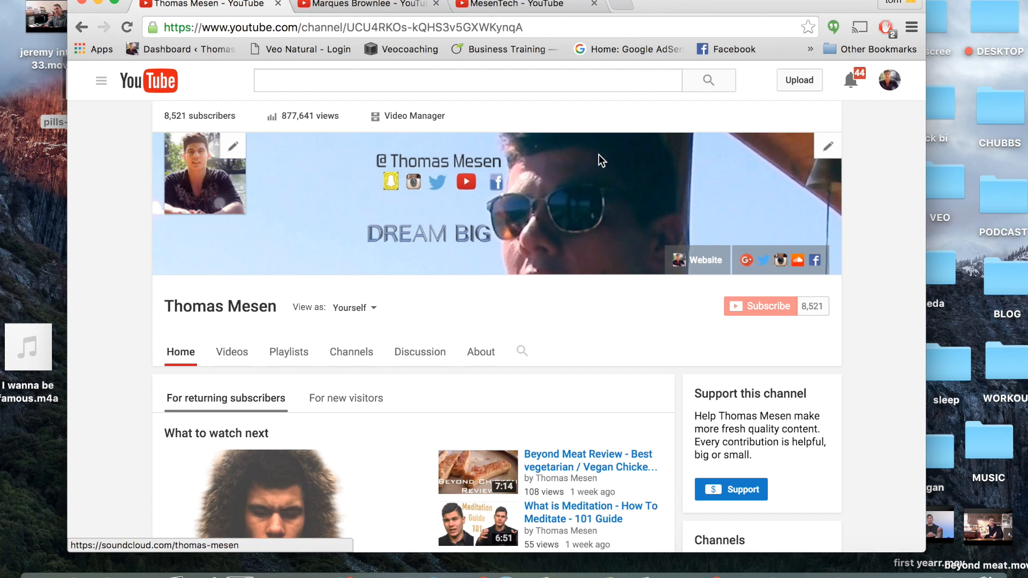
click(364, 6)
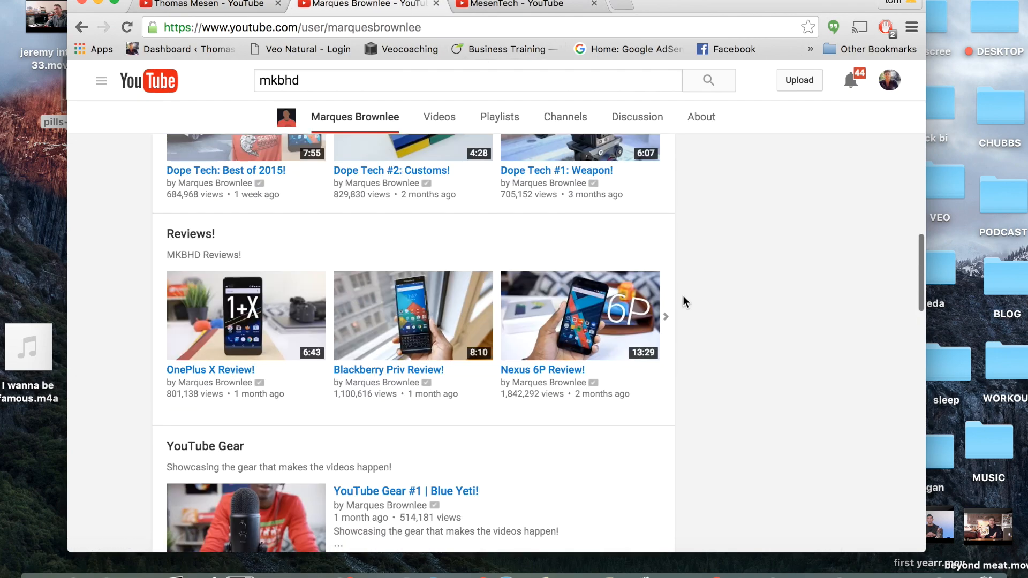
scroll(up, 3)
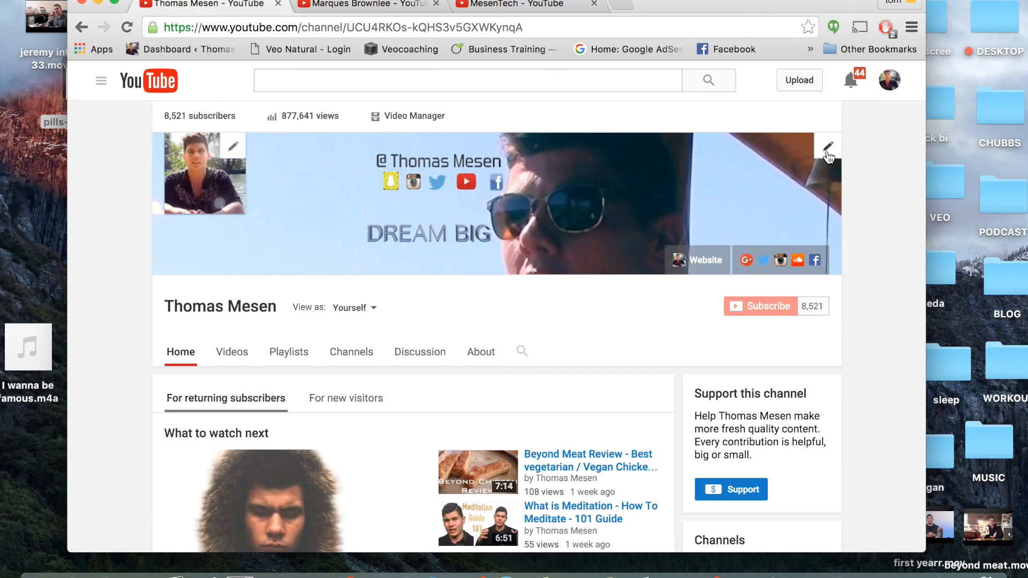
- Dismiss the Edit links / channel art menu and scroll to the What to watch next section
click(828, 147)
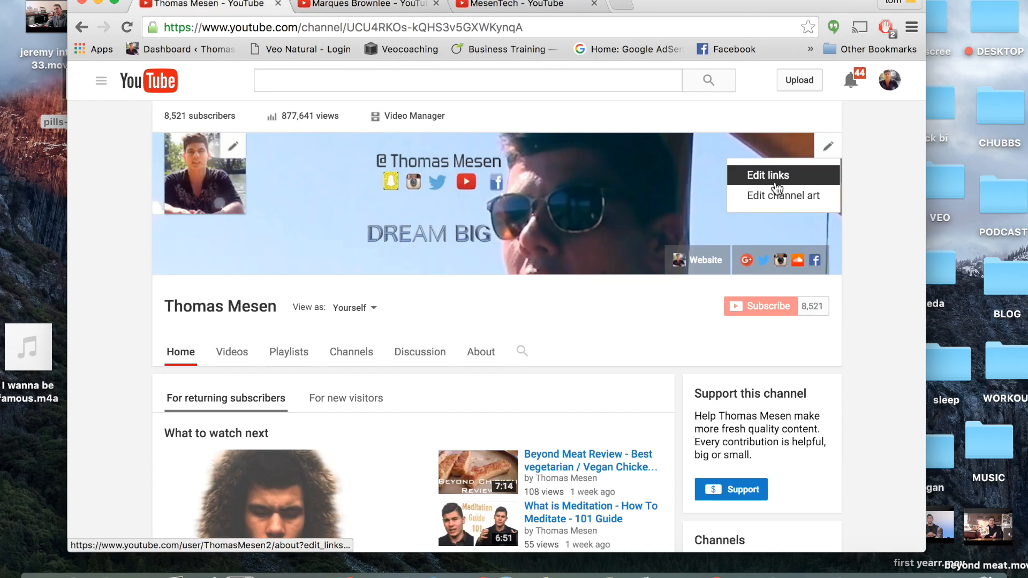
mouse_move(782, 195)
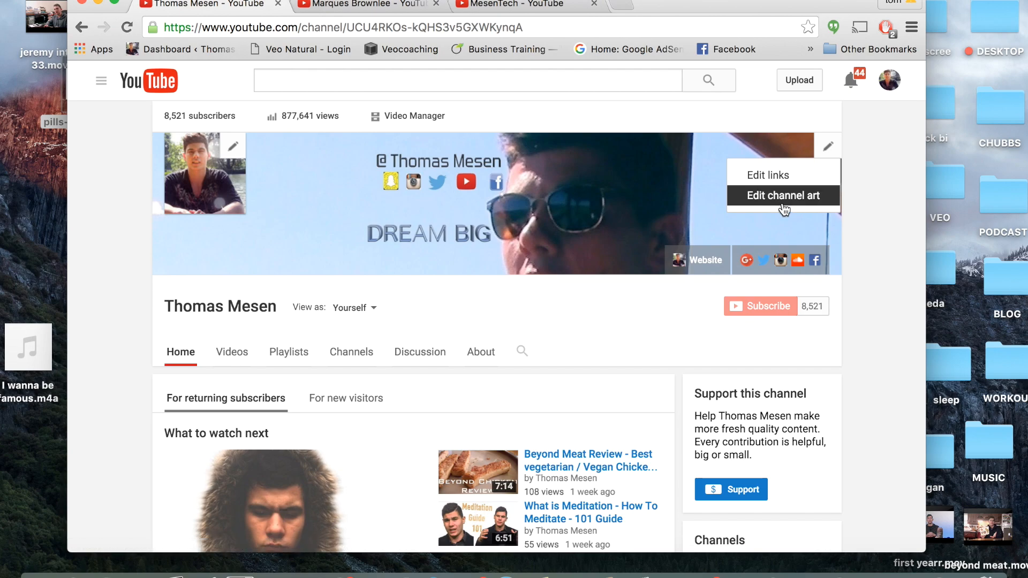
mouse_move(797, 192)
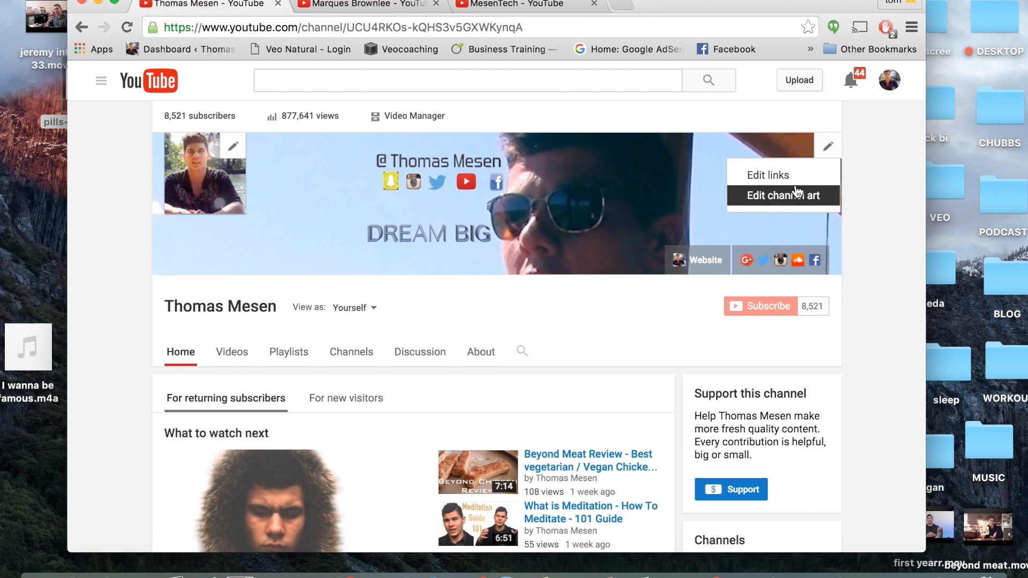
scroll(down, 3)
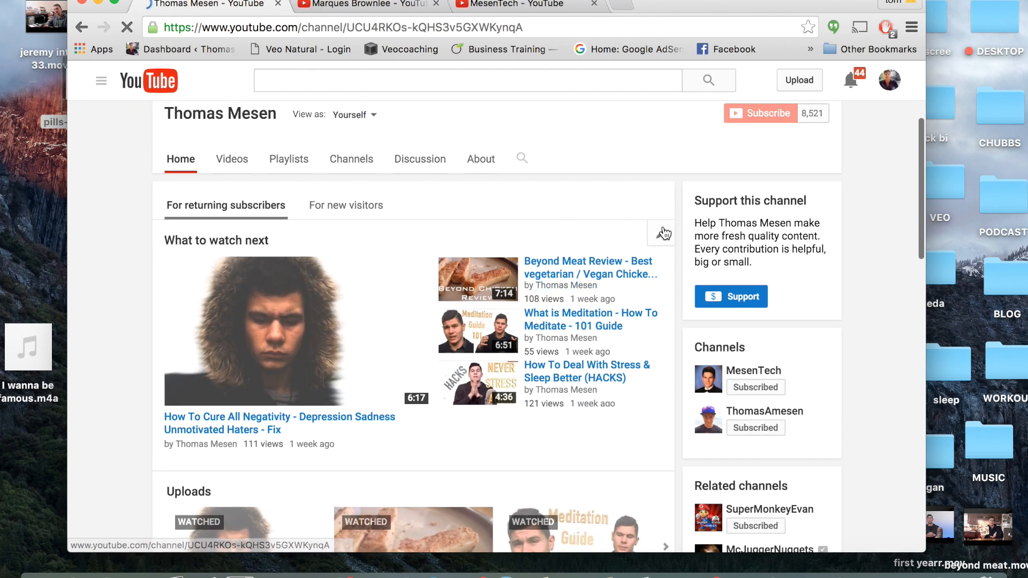
- Switch to the For new visitors view with the 'I will Reach 1 Billion People' trailer and scroll to Popular uploads
click(663, 232)
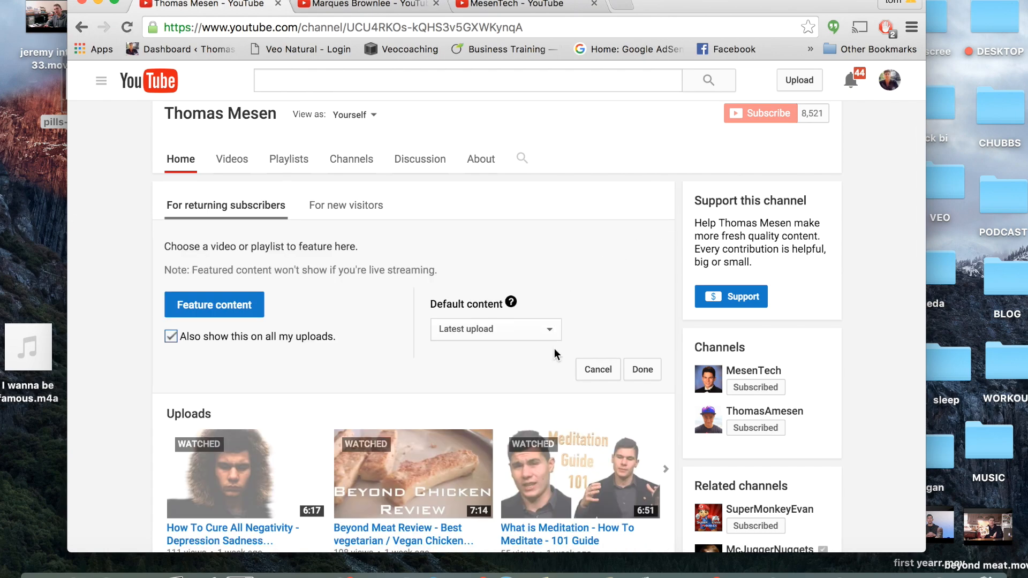
mouse_move(310, 217)
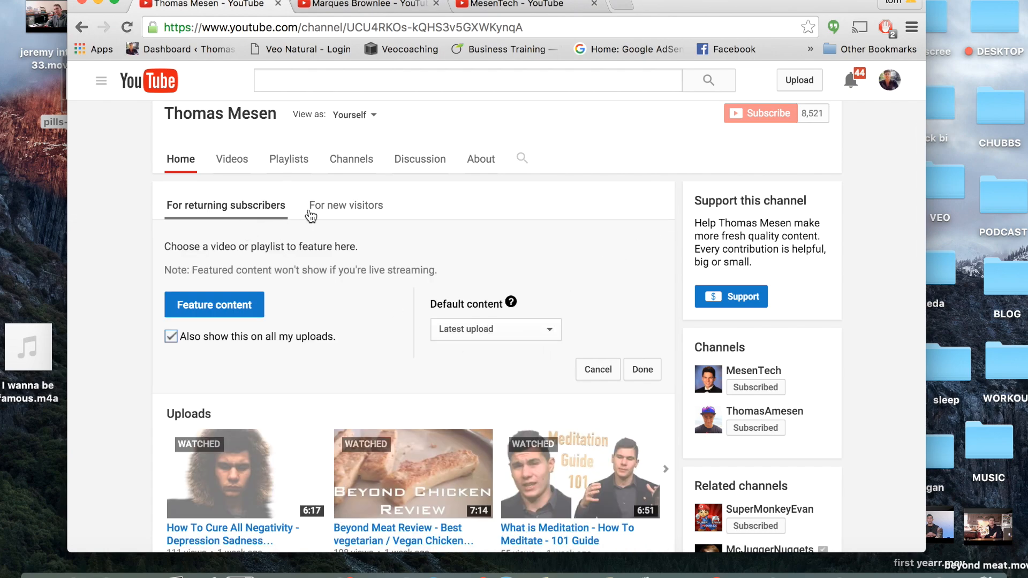
click(344, 206)
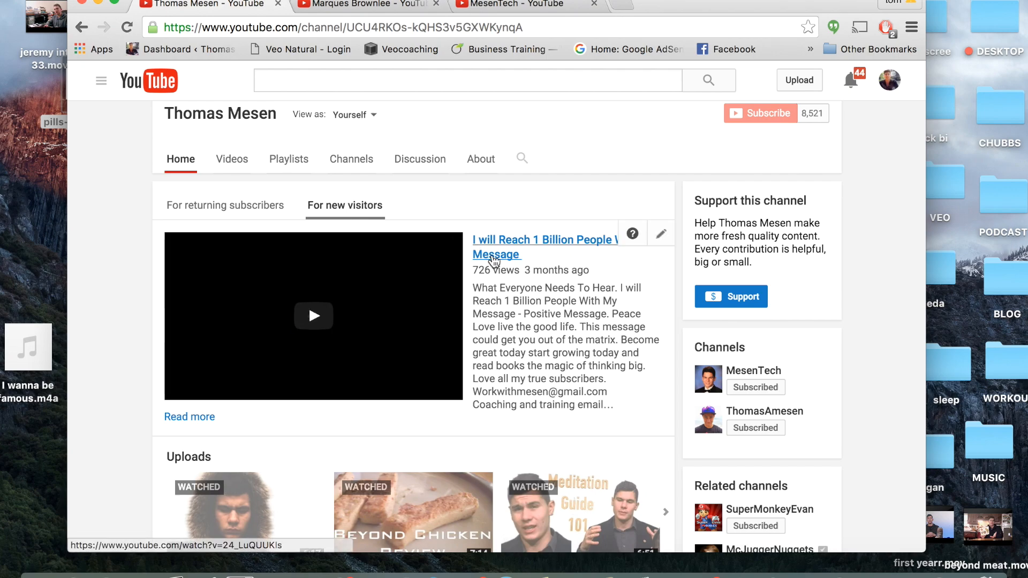
scroll(down, 3)
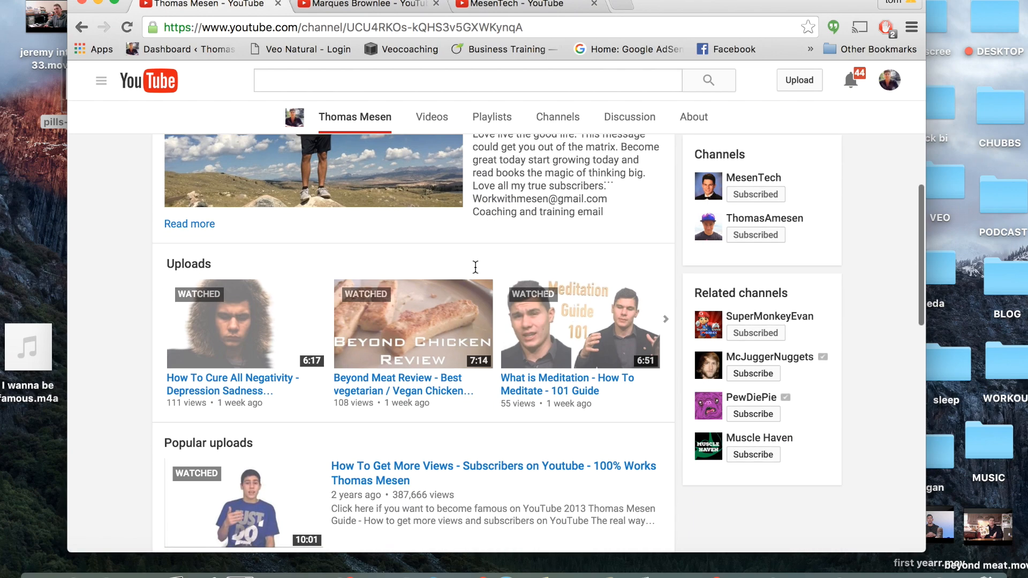
scroll(down, 3)
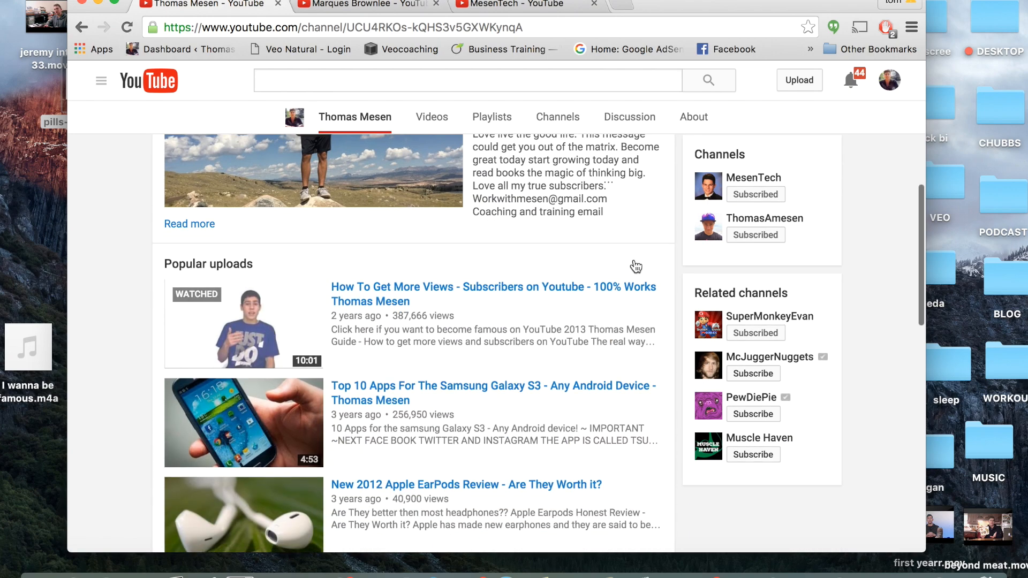
mouse_move(608, 267)
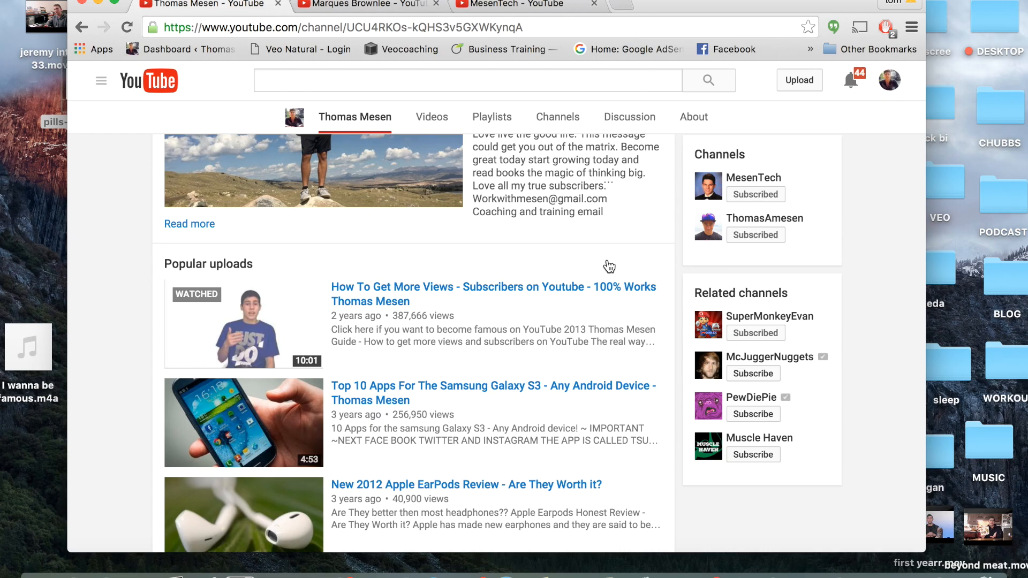
- Move the Uploads section to sit first under the channel trailer, ahead of Popular uploads
scroll(up, 3)
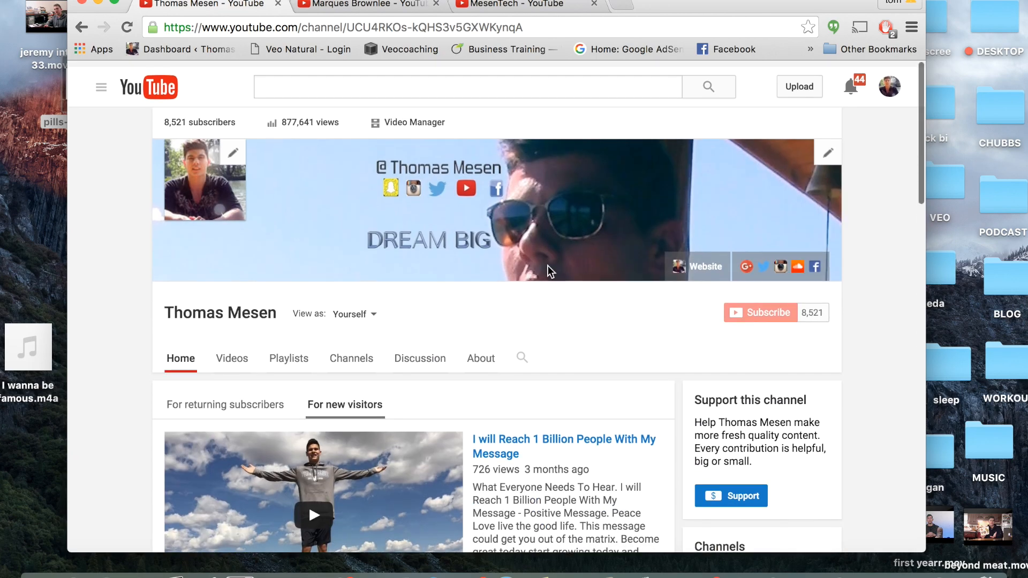
scroll(down, 3)
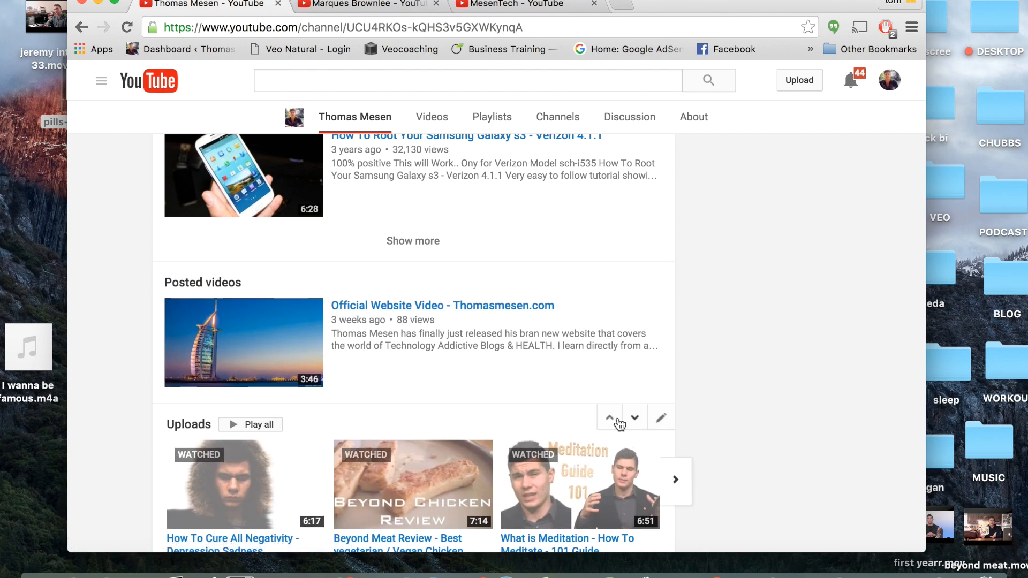
scroll(up, 3)
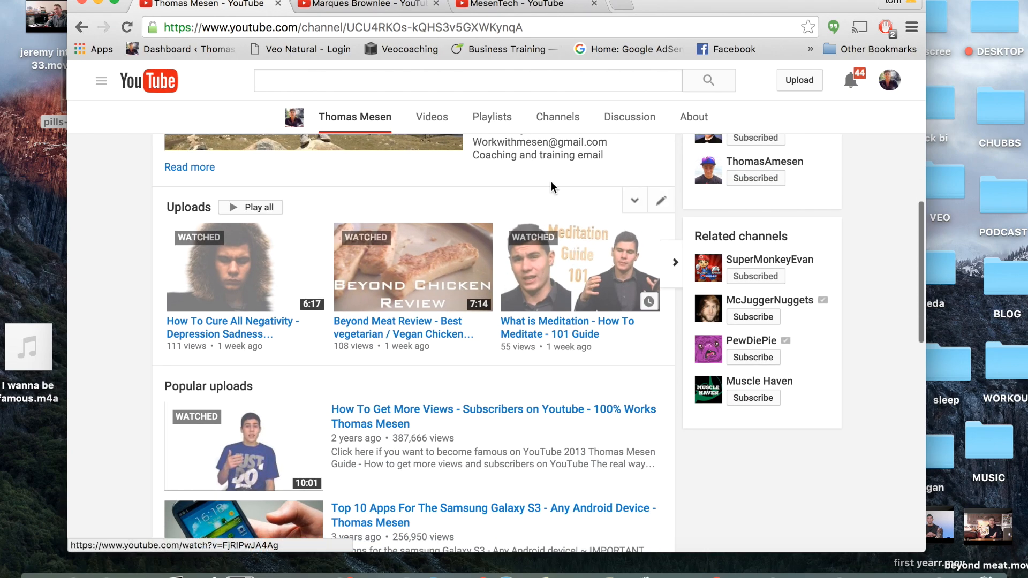
click(367, 4)
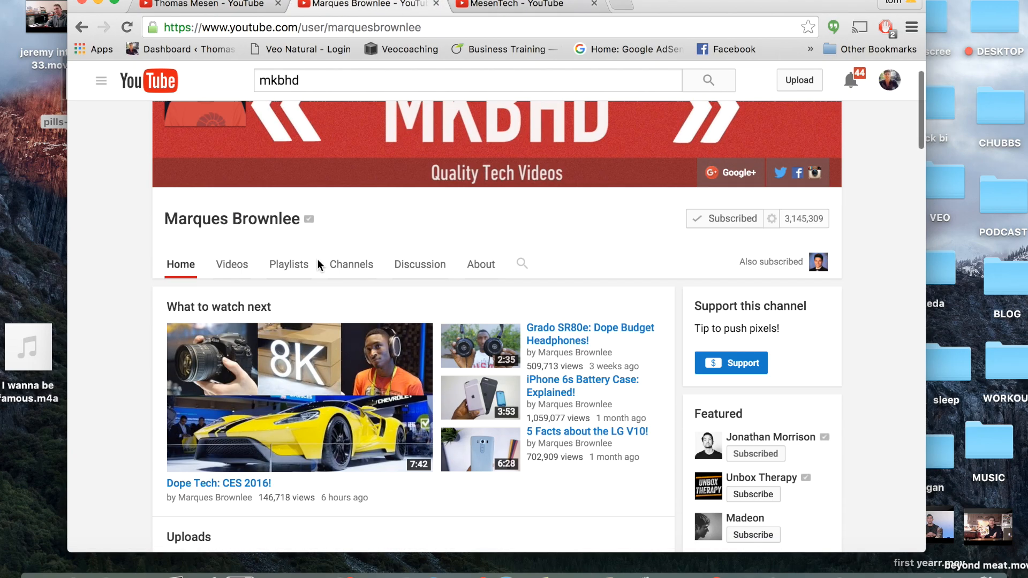
scroll(down, 3)
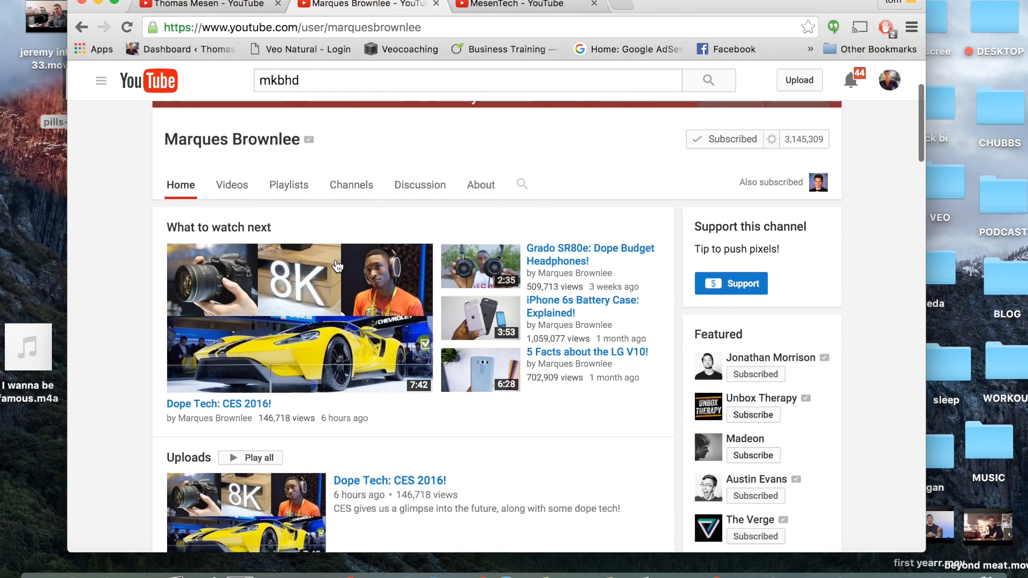
scroll(up, 3)
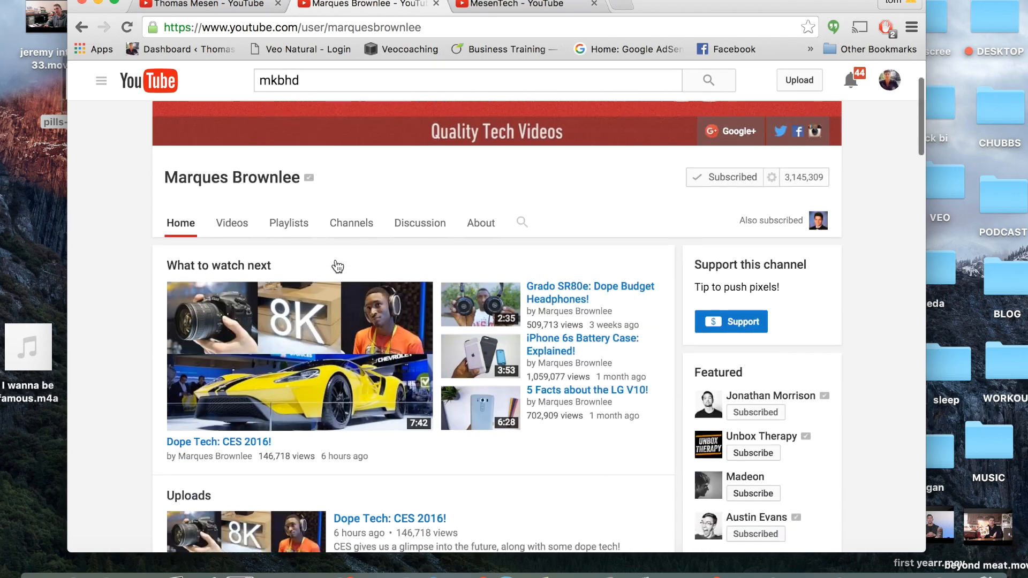
scroll(down, 3)
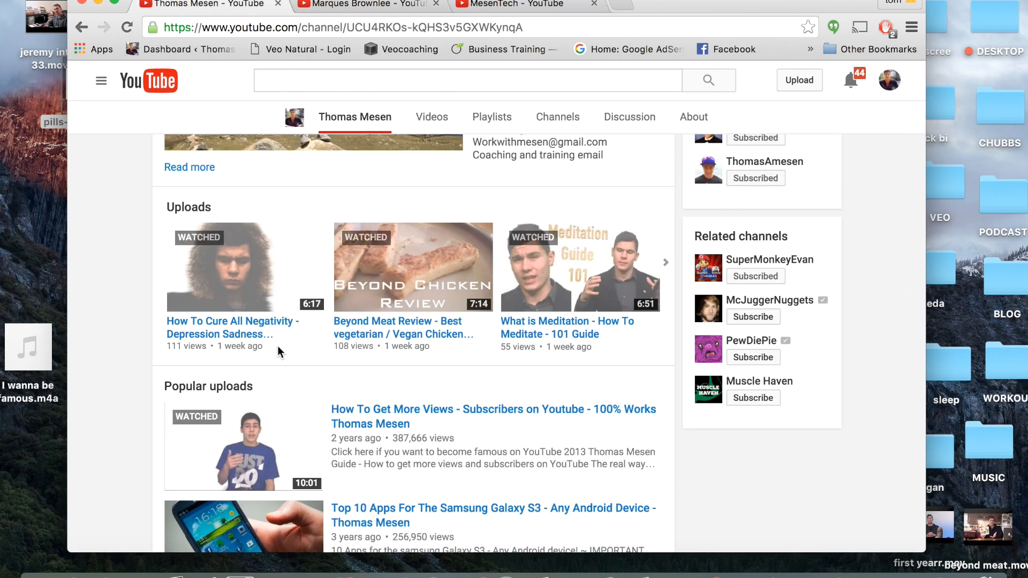
- Scroll through your channel's sections ahead of returning to the Marques Brownlee channel home
scroll(down, 3)
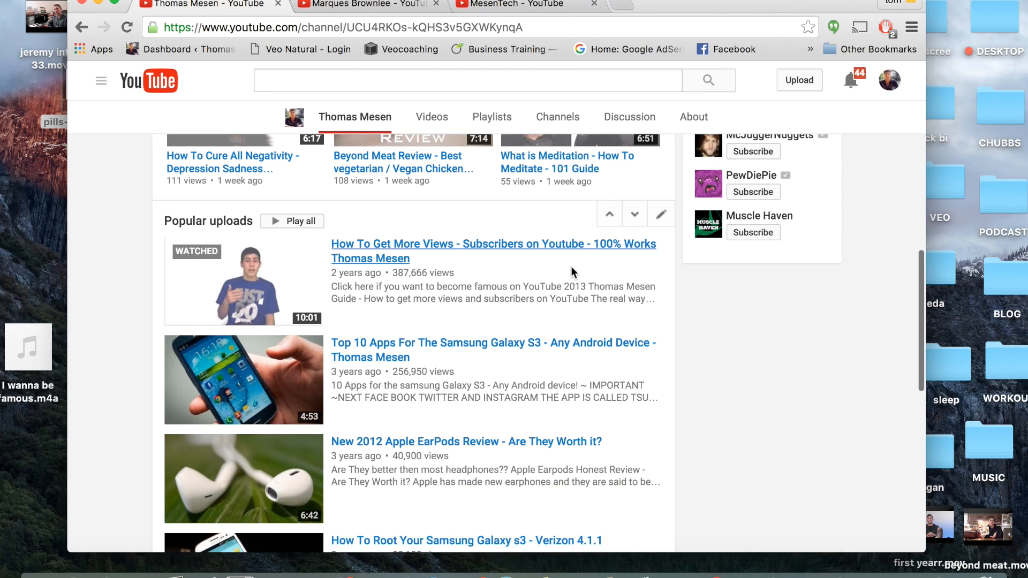
scroll(up, 3)
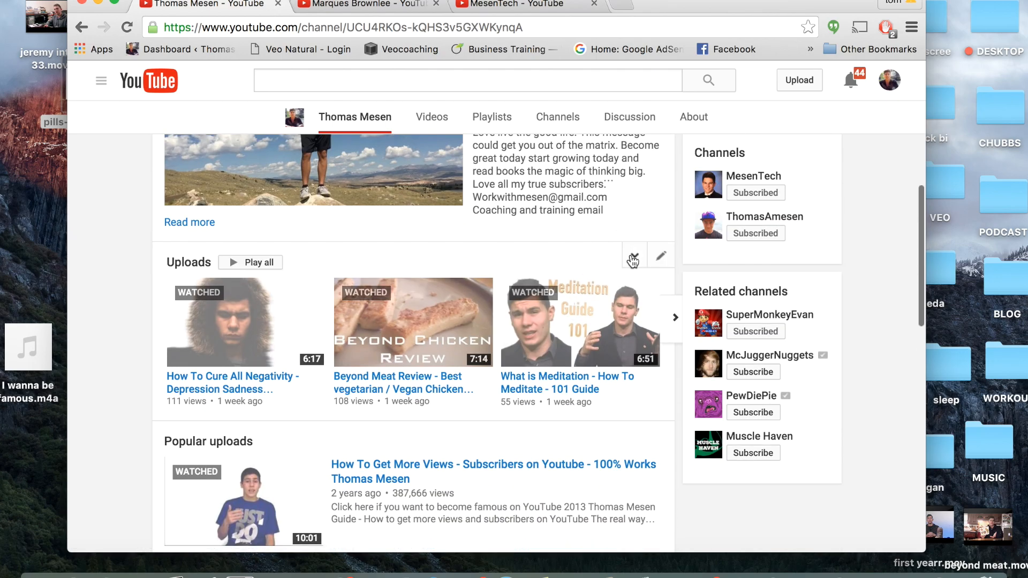
scroll(down, 3)
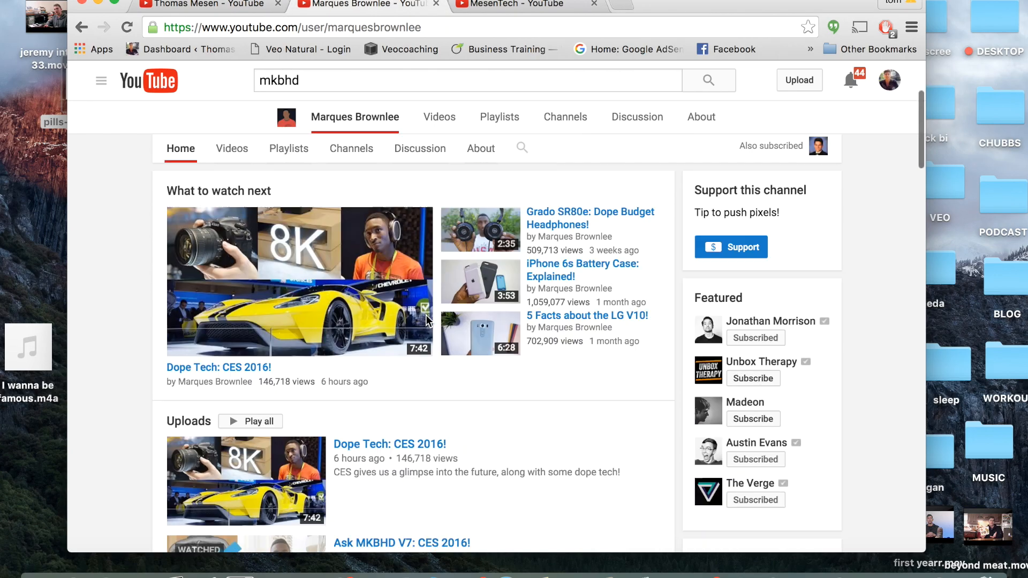
- Scroll your channel back up to its banner and switch to the MesenTech channel home
scroll(up, 3)
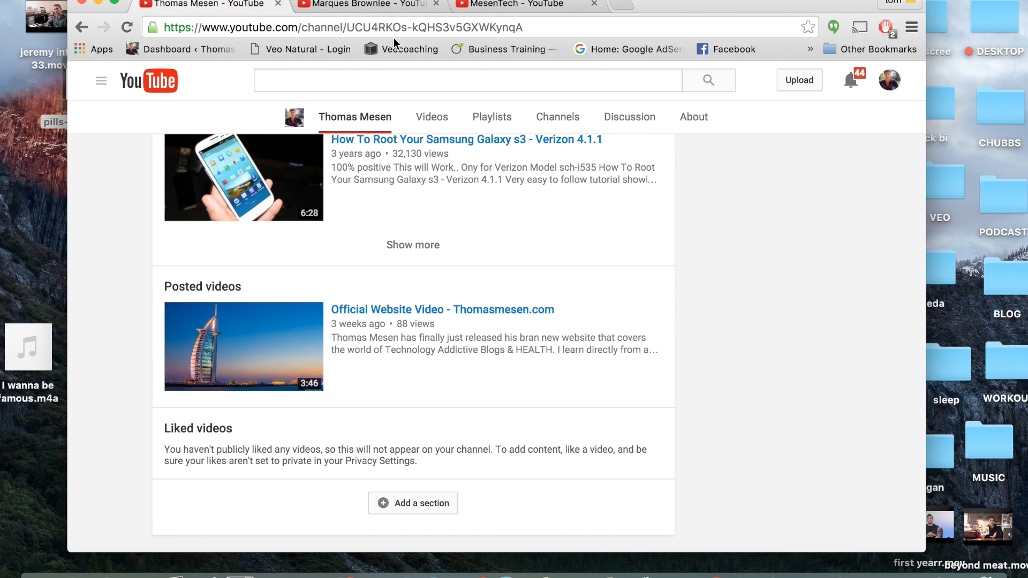
scroll(up, 3)
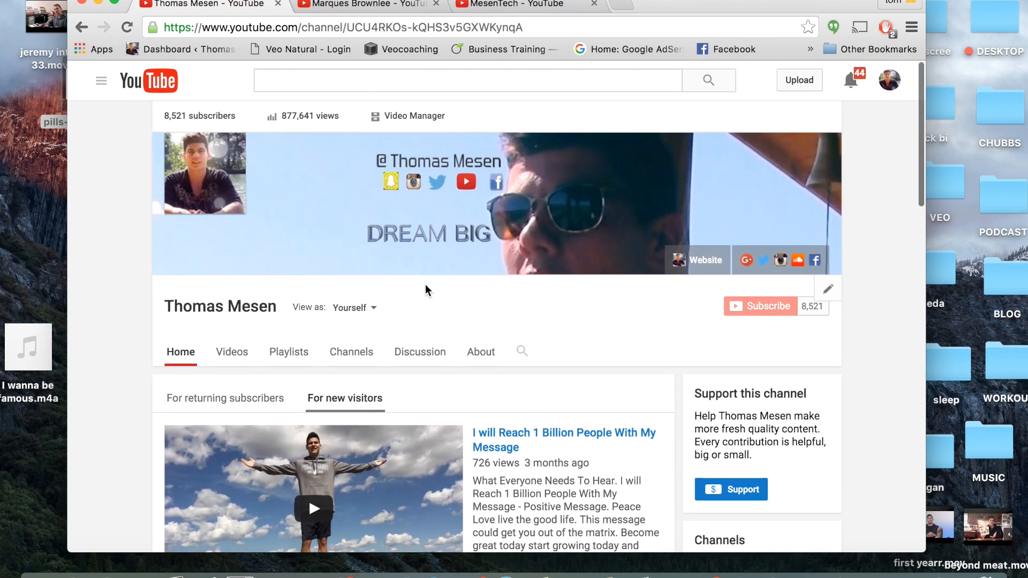
click(519, 5)
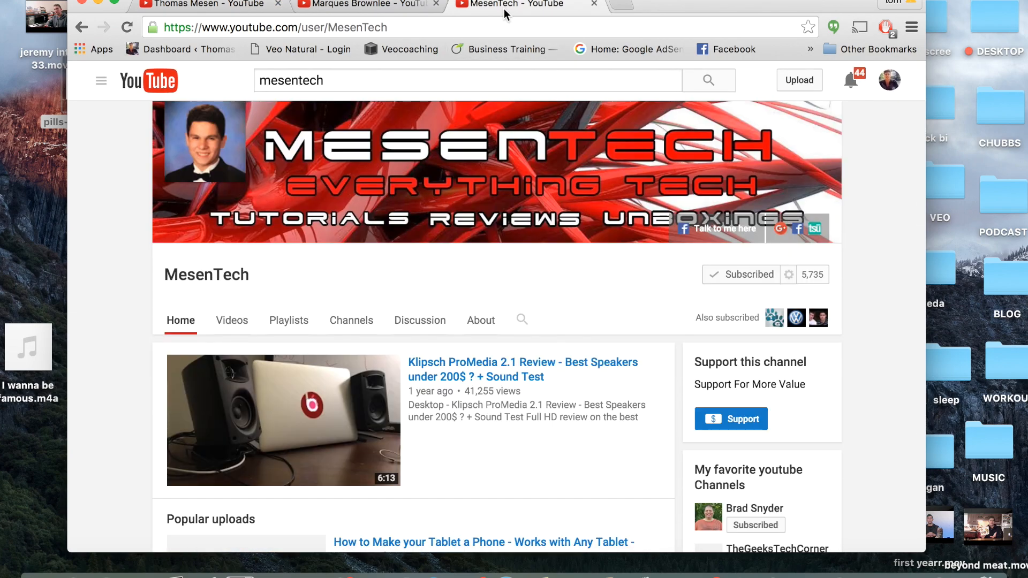
scroll(down, 3)
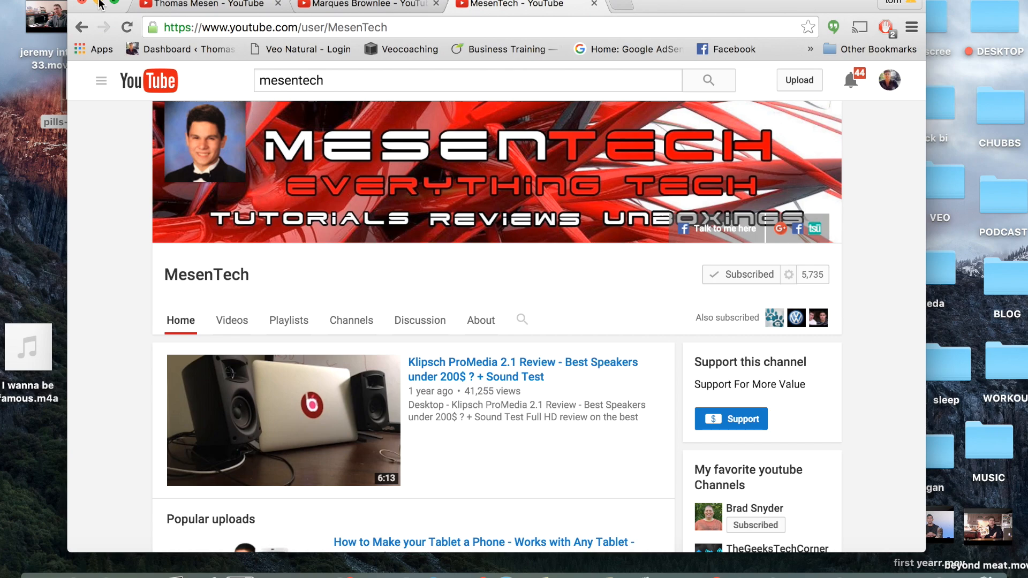
mouse_move(551, 5)
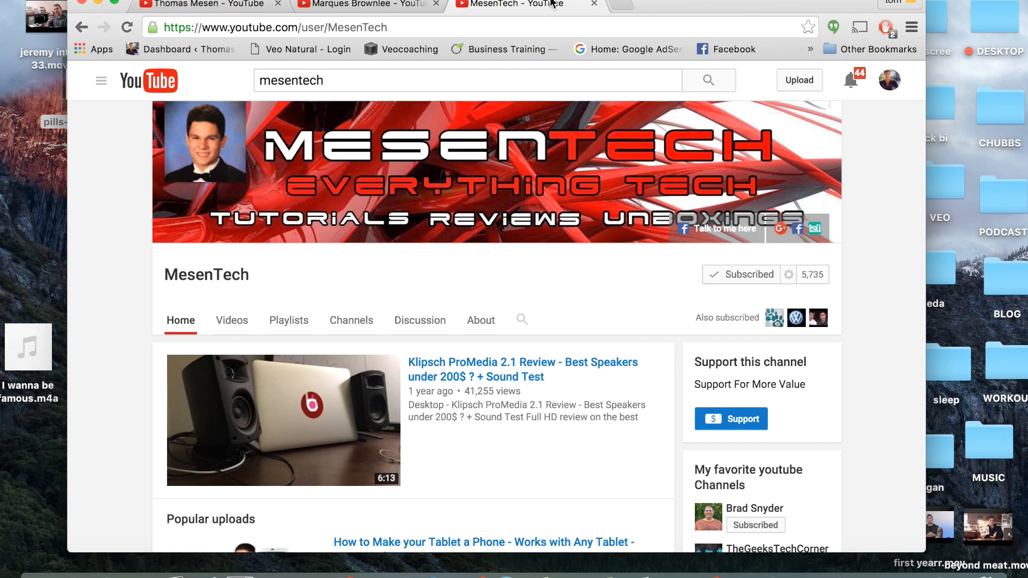